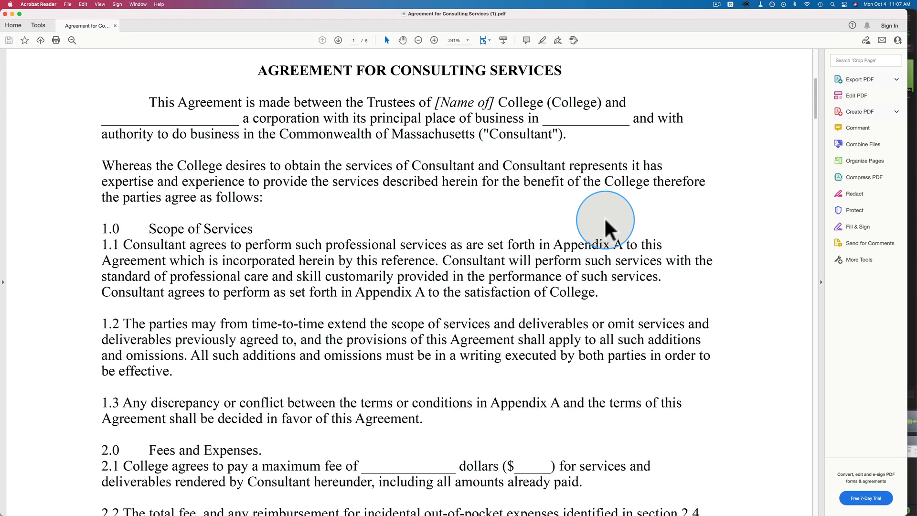
pyautogui.moveTo(624, 231)
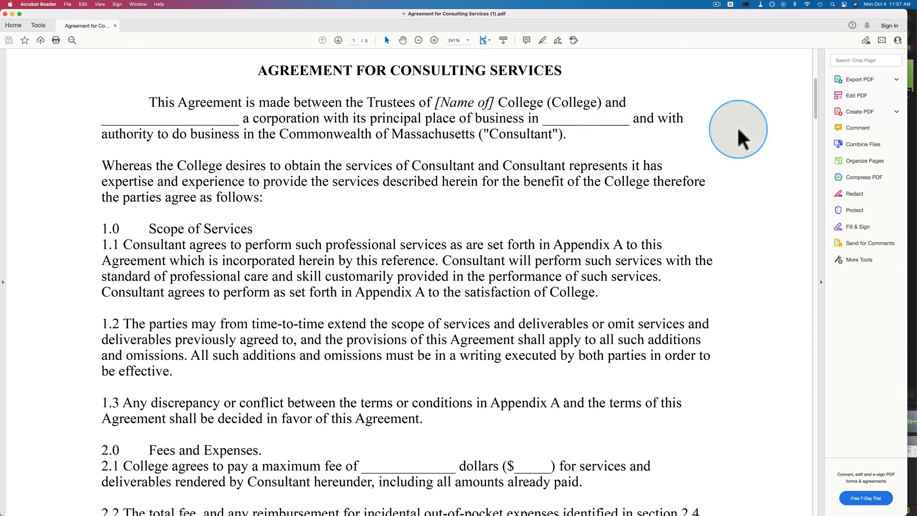
# - Scroll to the page-5 Consultant signature field and cancel the Digital ID Configuration Required dialog
pyautogui.scroll(-3)
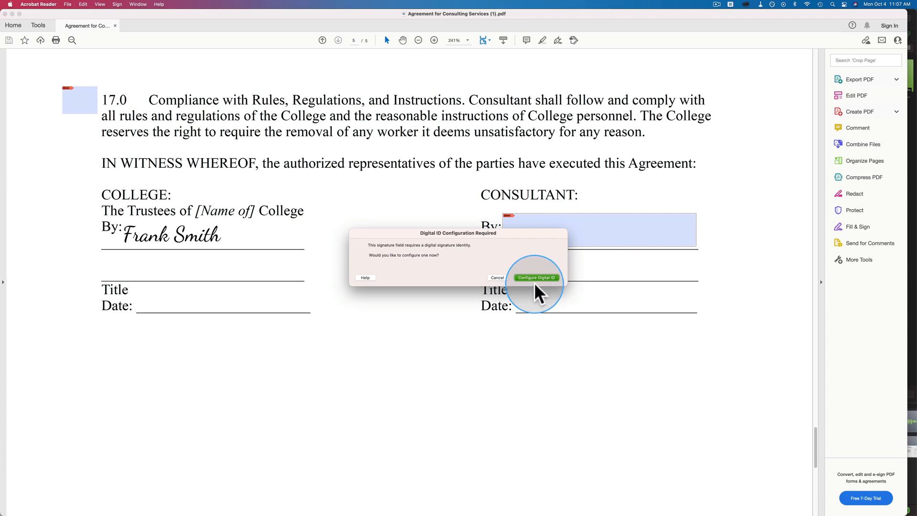
pyautogui.moveTo(466, 284)
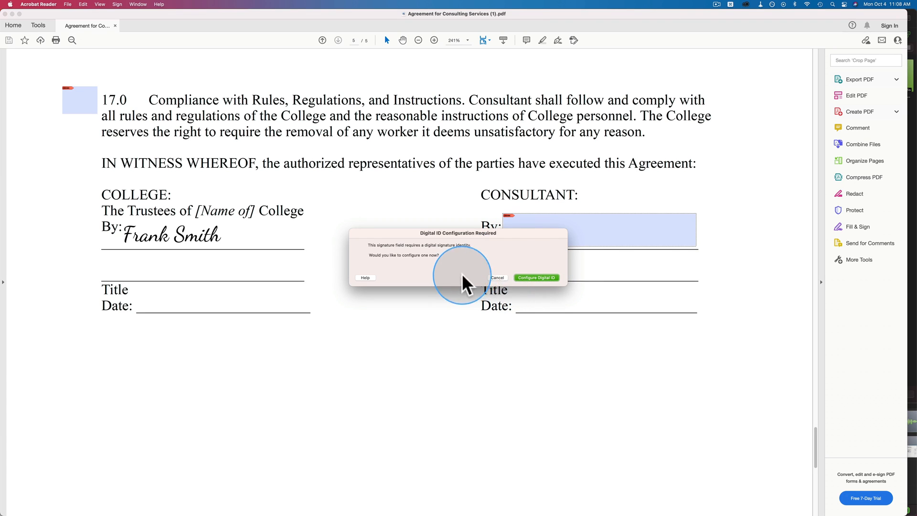
pyautogui.click(498, 277)
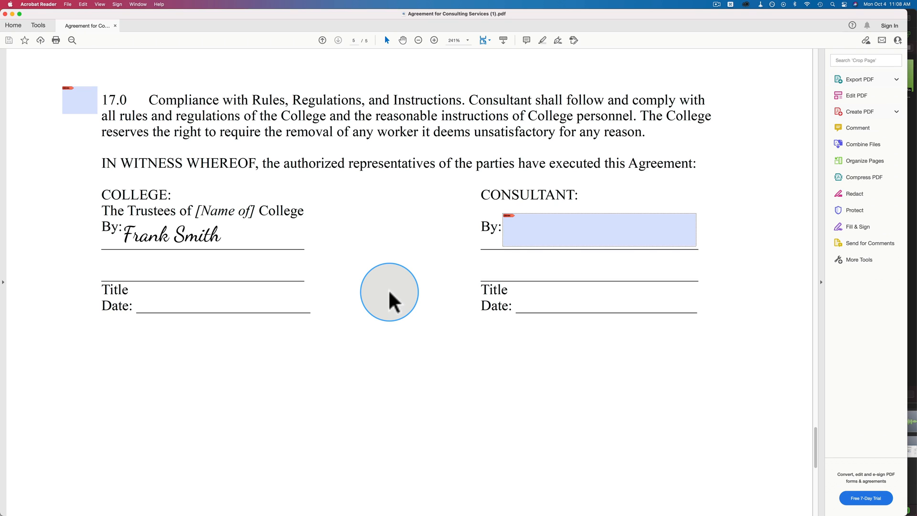
pyautogui.moveTo(534, 227)
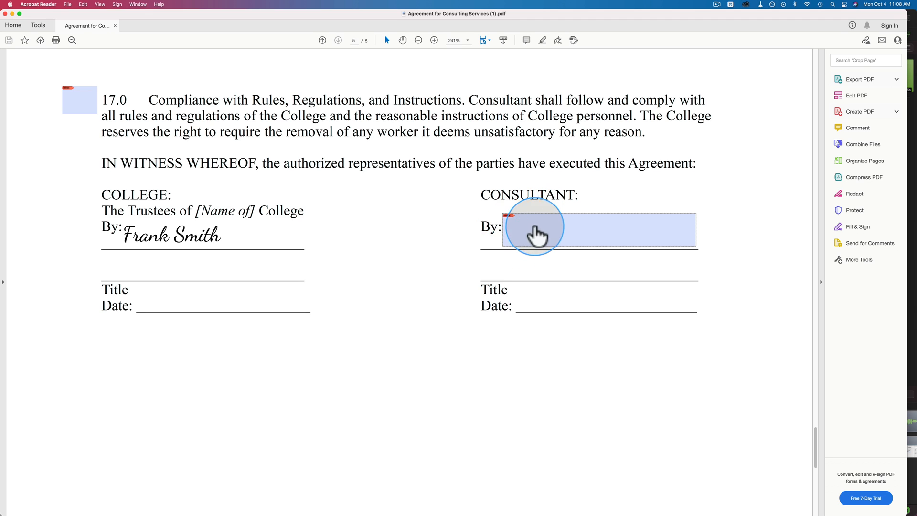
pyautogui.moveTo(561, 239)
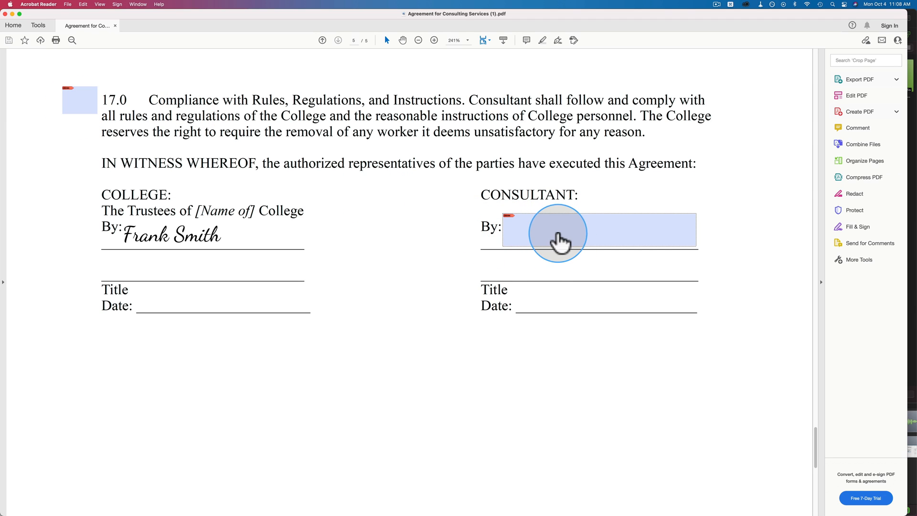
pyautogui.moveTo(551, 240)
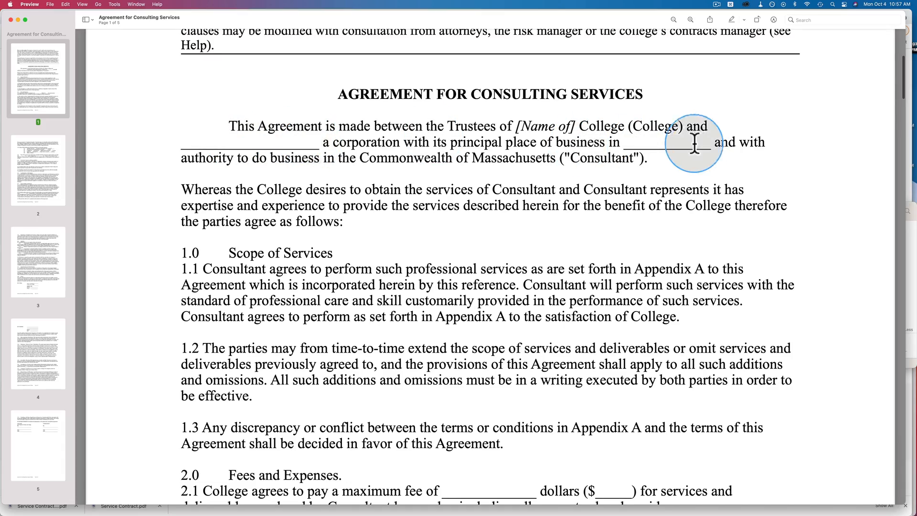
# - Page down through the agreement in Preview to the consultant's notice contact details on page 4
pyautogui.scroll(-3)
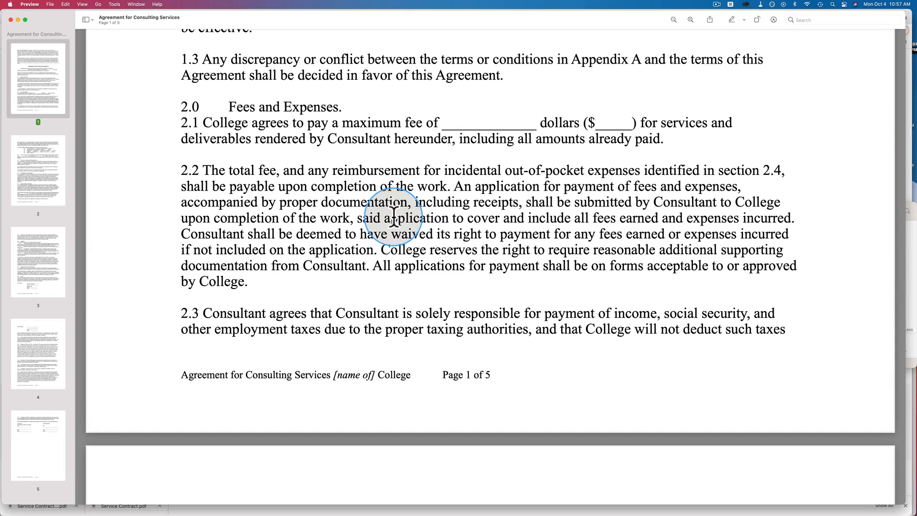
pyautogui.moveTo(635, 114)
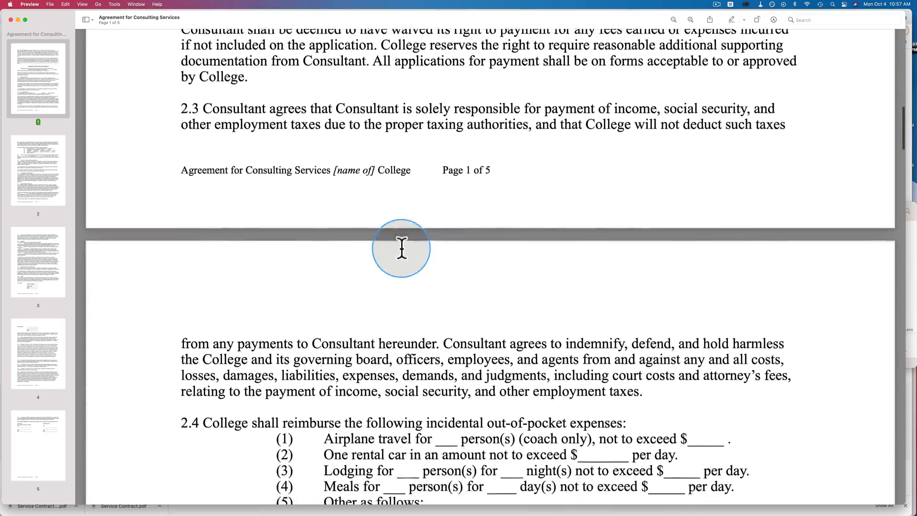
pyautogui.scroll(-3)
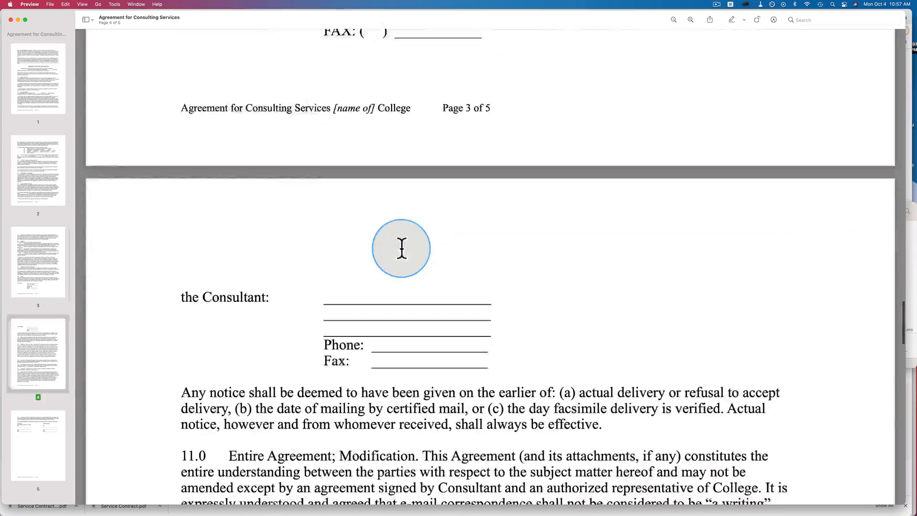
pyautogui.scroll(-3)
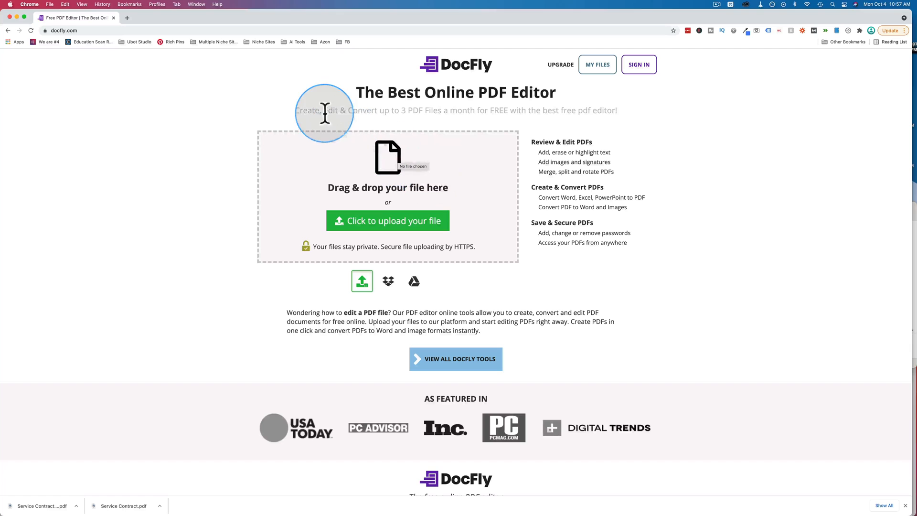
pyautogui.moveTo(325, 109); pyautogui.dragTo(436, 110)
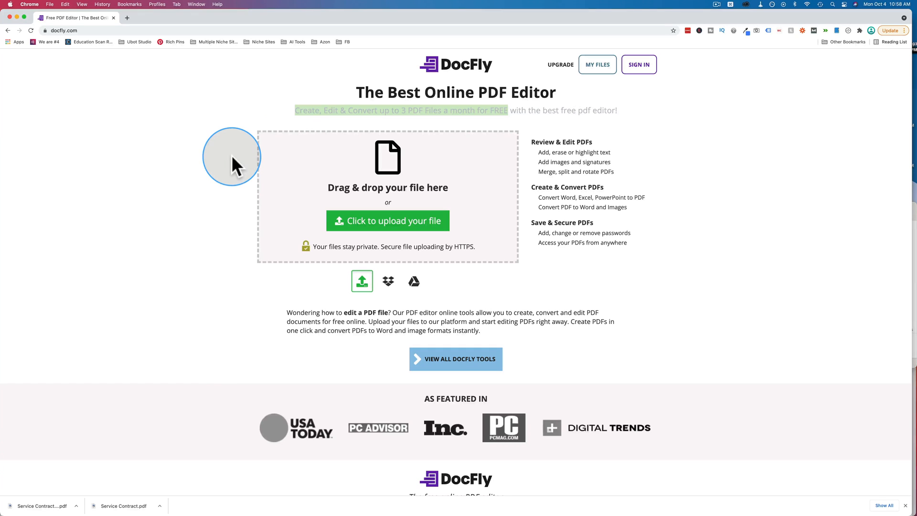
pyautogui.moveTo(408, 114)
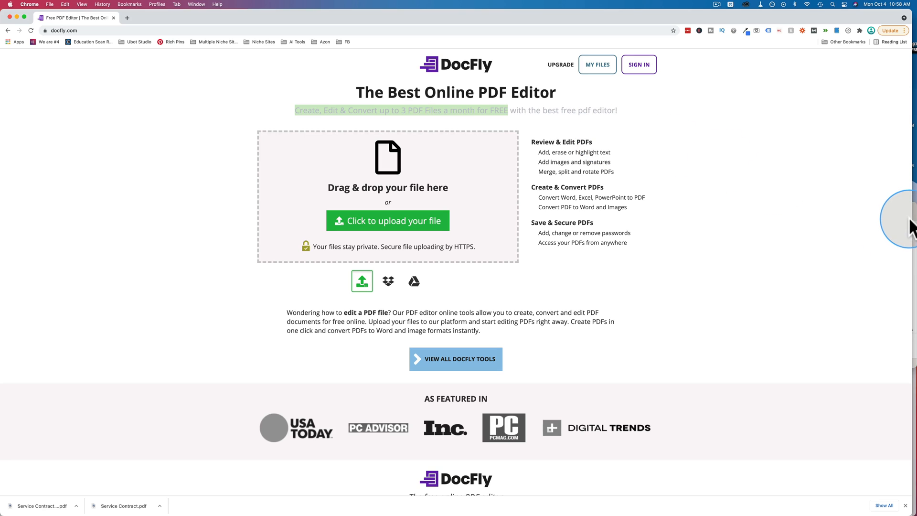
# - From My Files, open Agreement for Consulting Services, scroll to page 5 and switch to form-field building
pyautogui.click(596, 64)
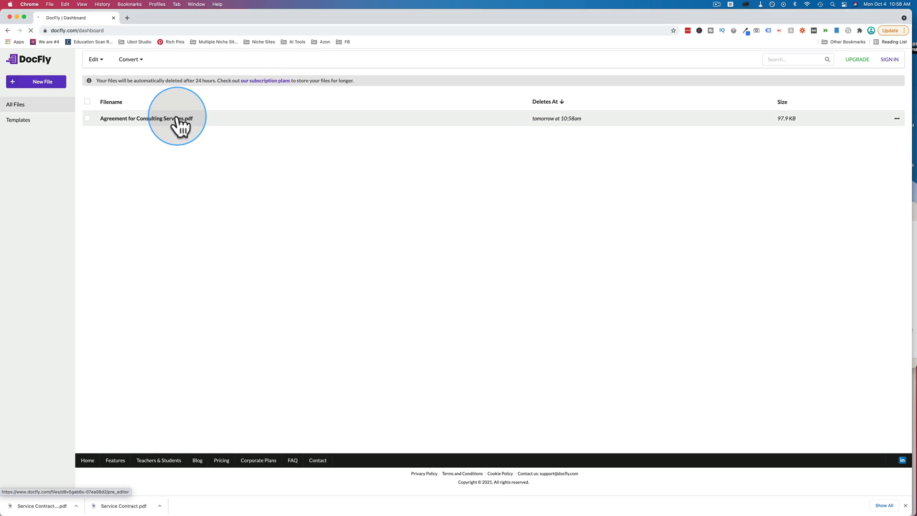
pyautogui.click(145, 119)
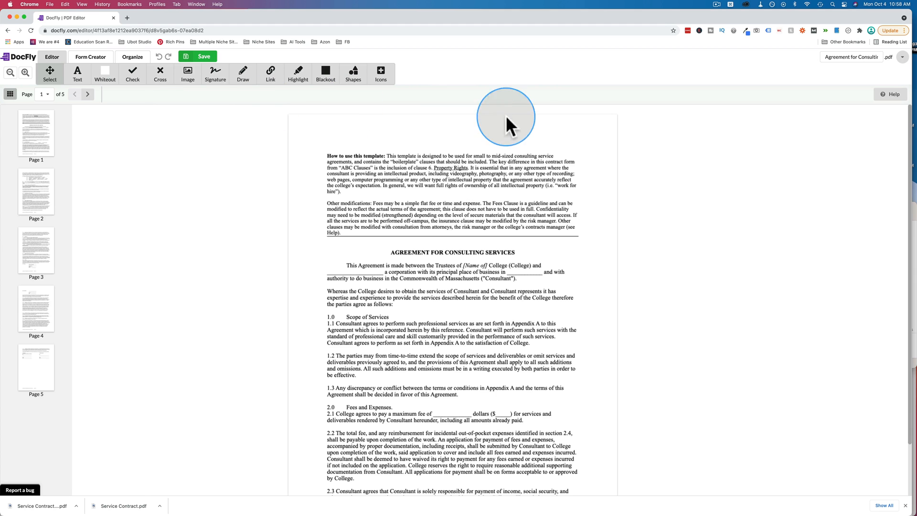
pyautogui.scroll(-3)
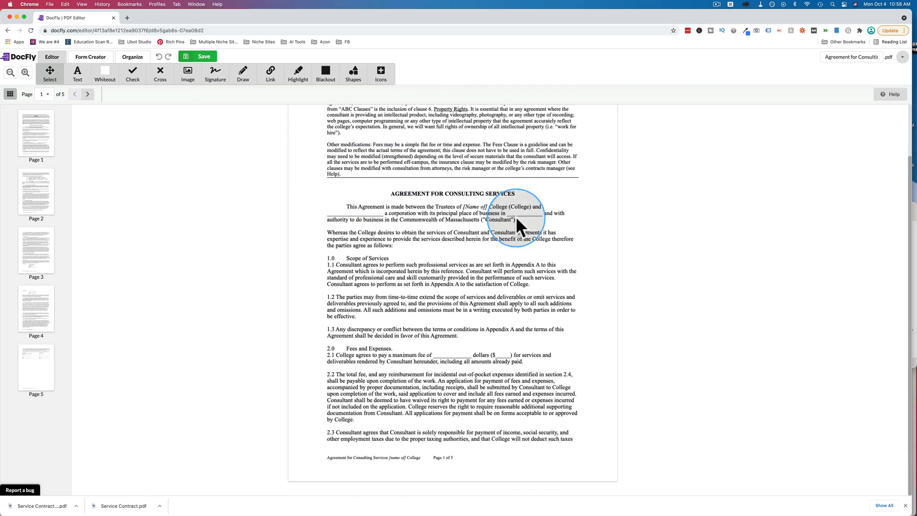
pyautogui.moveTo(416, 227)
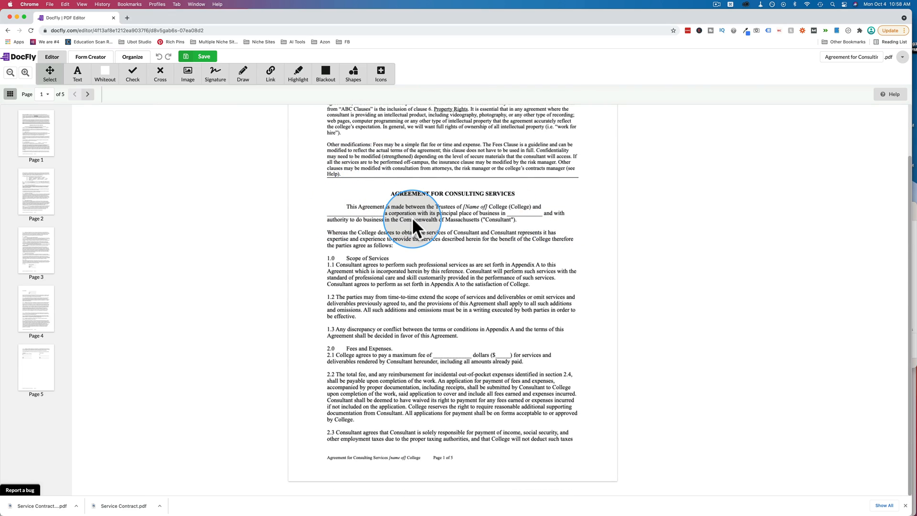
pyautogui.moveTo(450, 286)
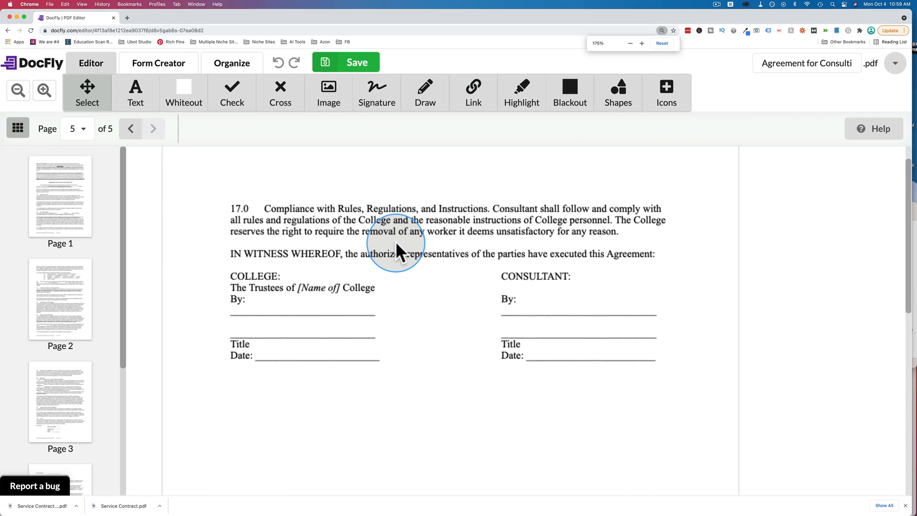
pyautogui.click(157, 63)
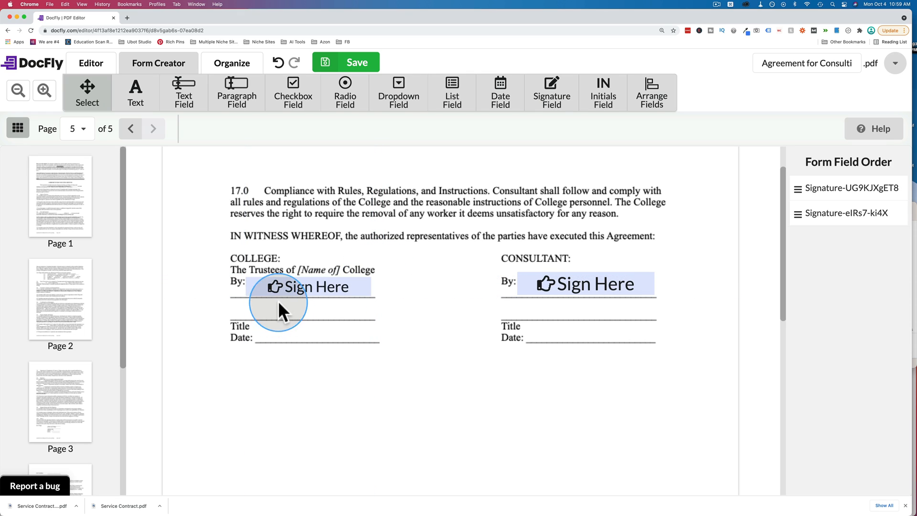
pyautogui.moveTo(426, 332)
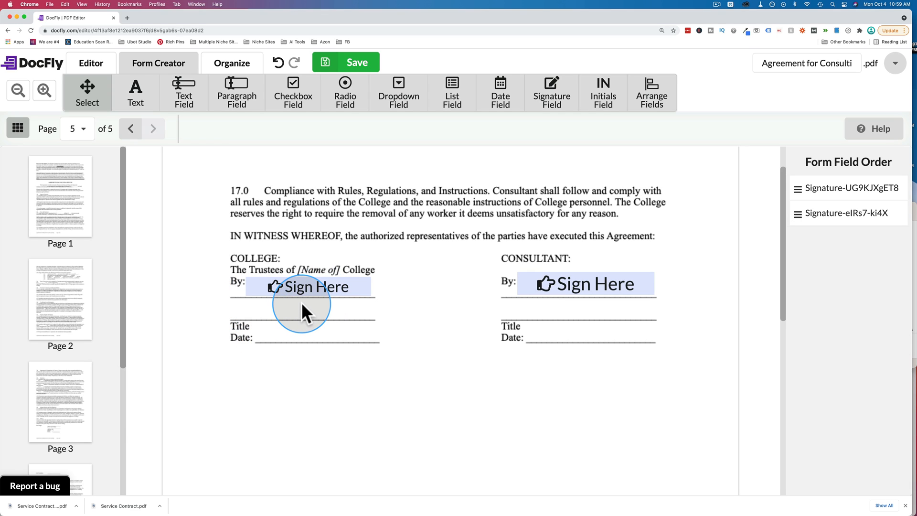
# - Start a typed signature 'Frank' for the College field, then close the dialog without signing
pyautogui.click(309, 287)
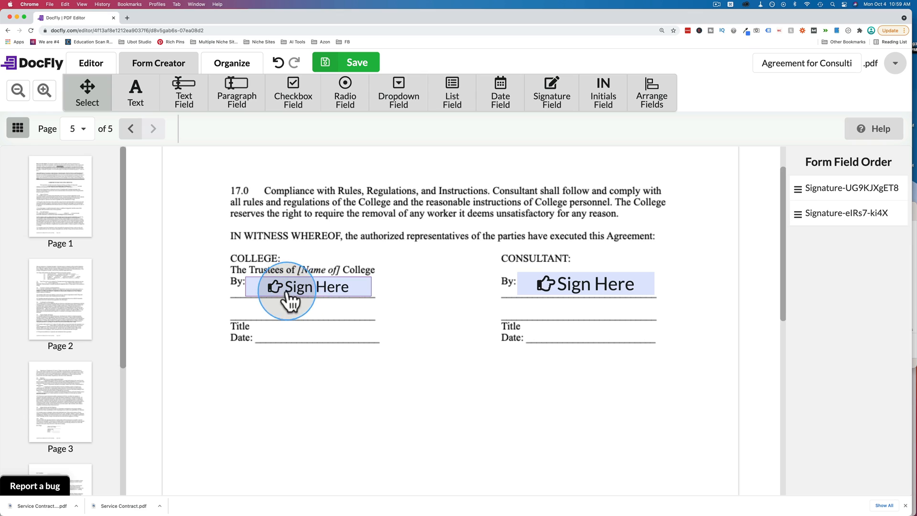
pyautogui.click(307, 286)
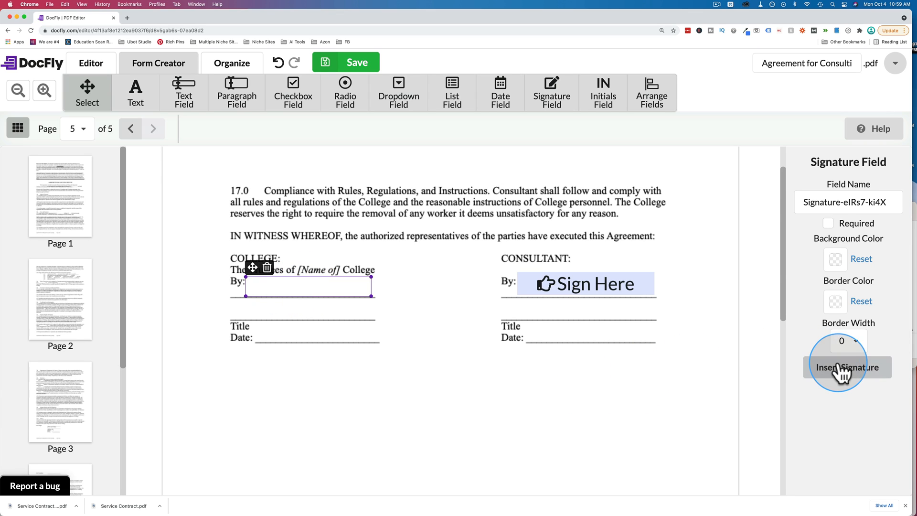
pyautogui.click(847, 367)
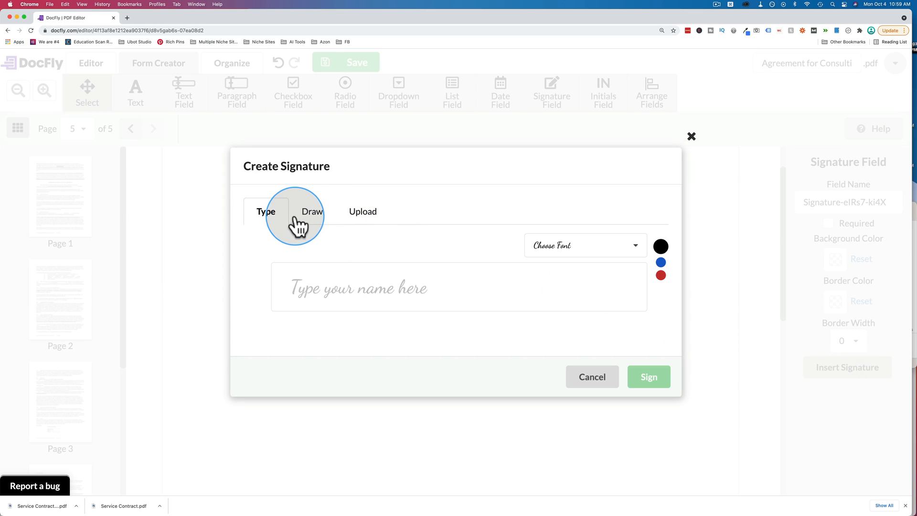
pyautogui.click(363, 211)
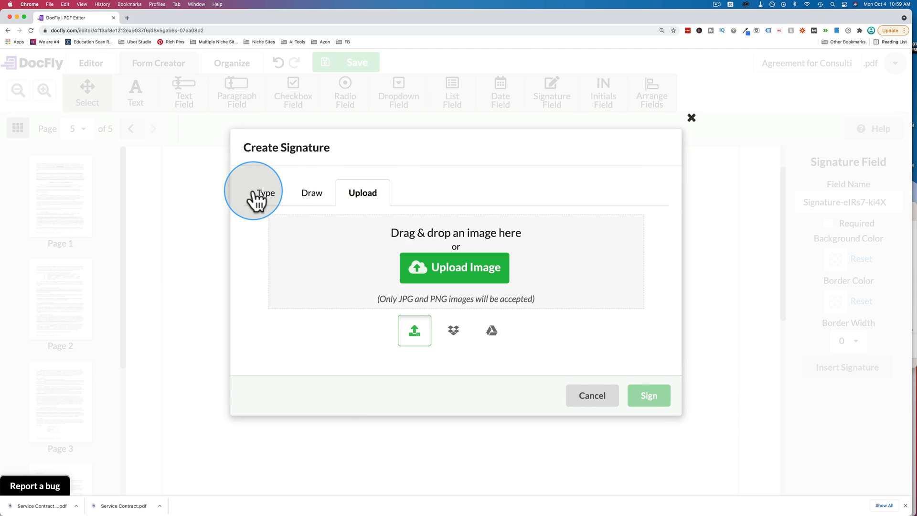
pyautogui.click(265, 192)
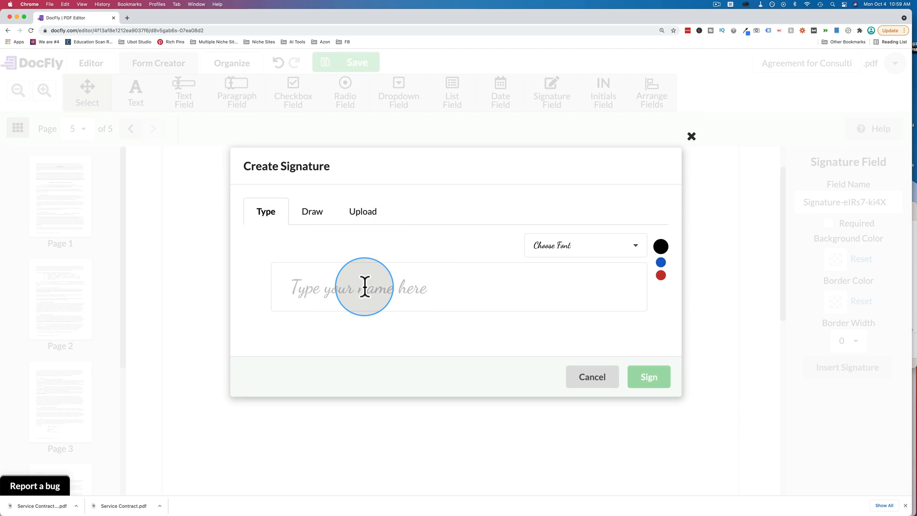
pyautogui.write('Frank')
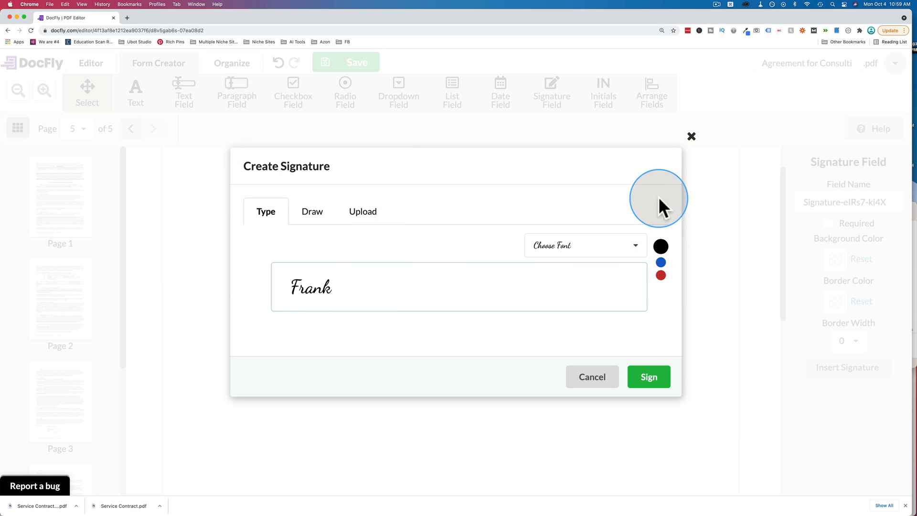
pyautogui.click(648, 377)
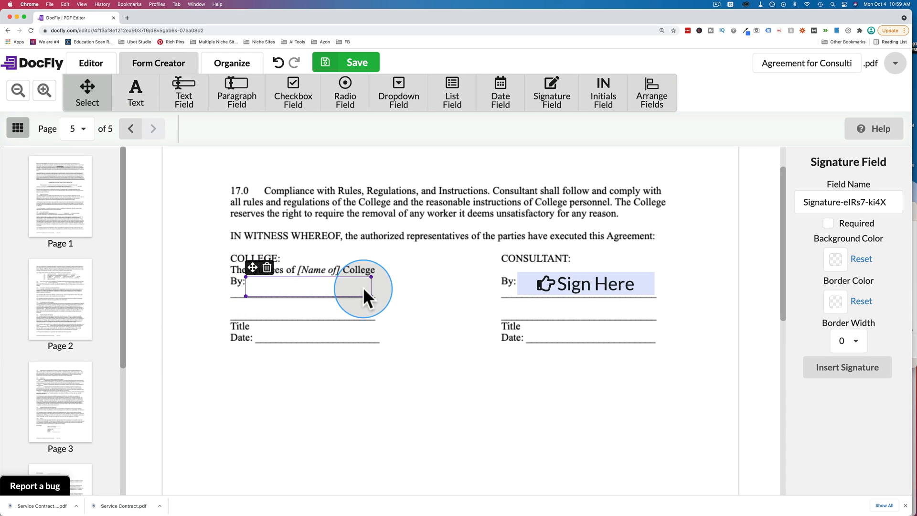
# - Enlarge the College signature field and sign it with the typed name Frank Smith
pyautogui.moveTo(366, 286); pyautogui.dragTo(272, 293)
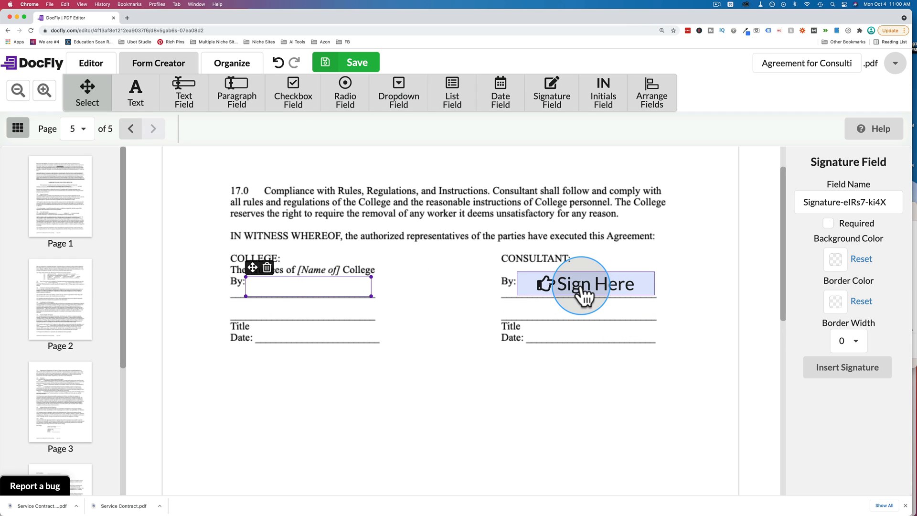
pyautogui.click(847, 367)
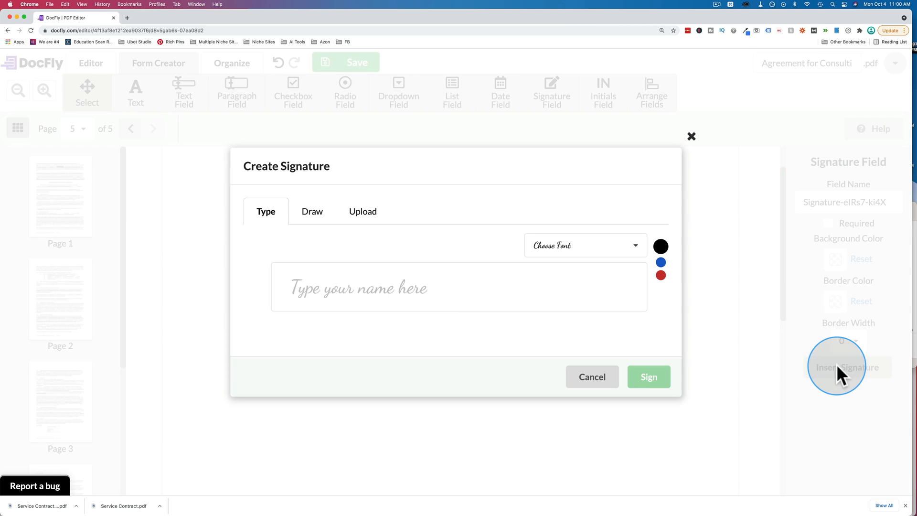
pyautogui.write('Frank')
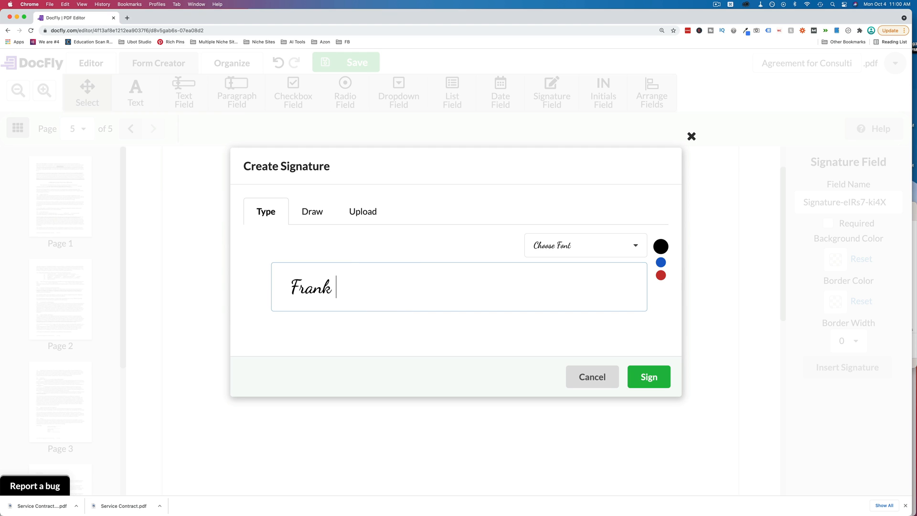
pyautogui.write('Smith')
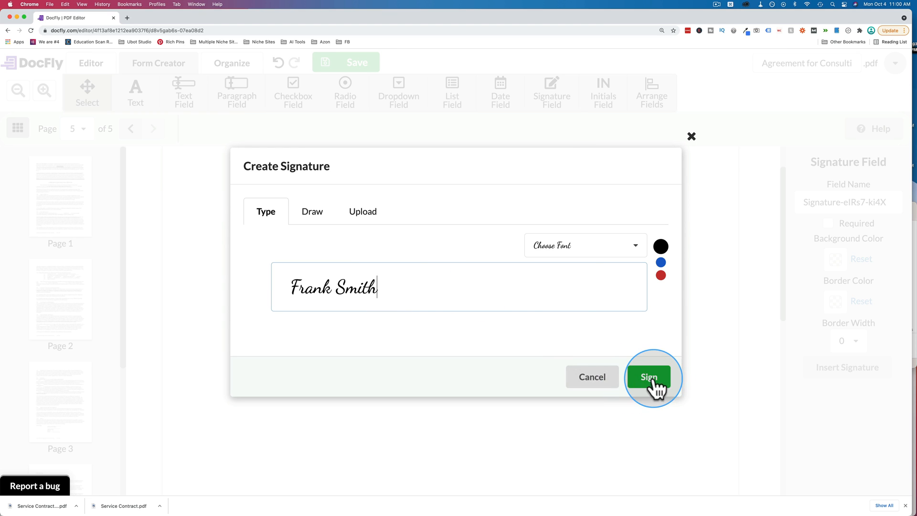
pyautogui.click(649, 377)
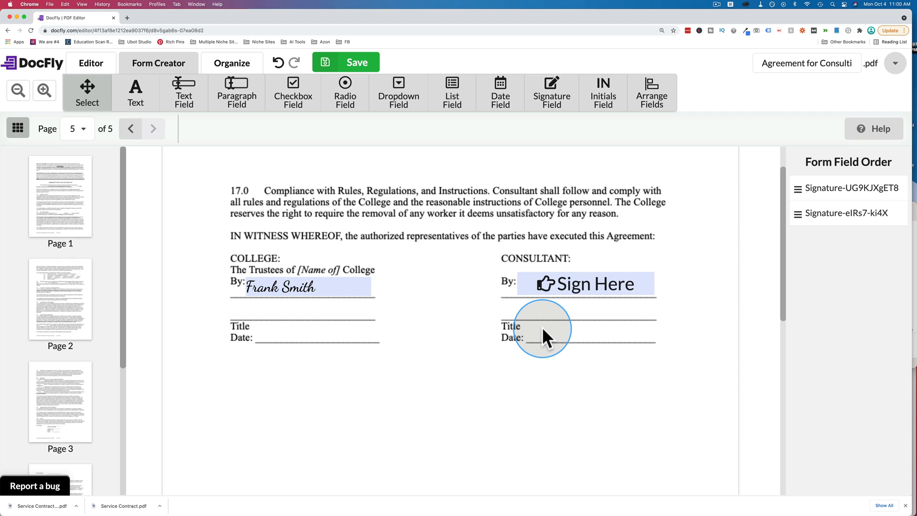
pyautogui.moveTo(603, 92)
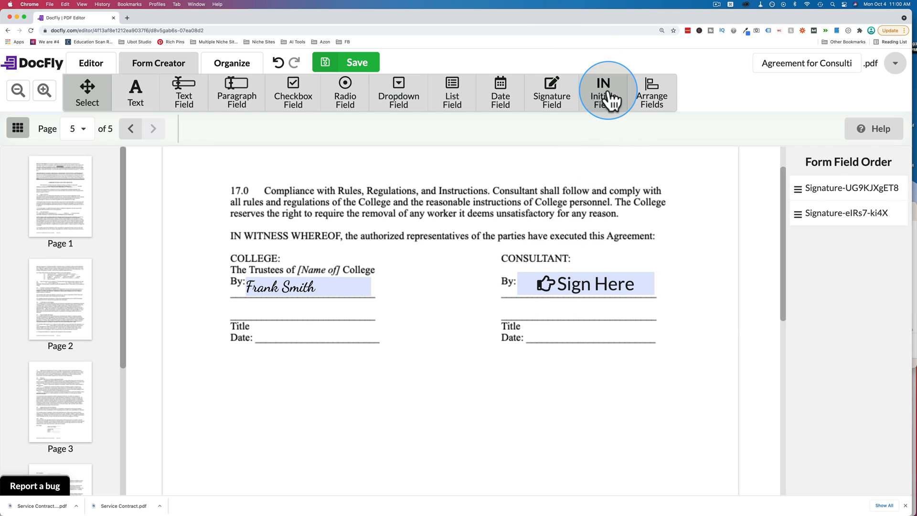
# - Place an Initials Field beside section 17.0 on page 5 and shrink it to a small box
pyautogui.click(603, 91)
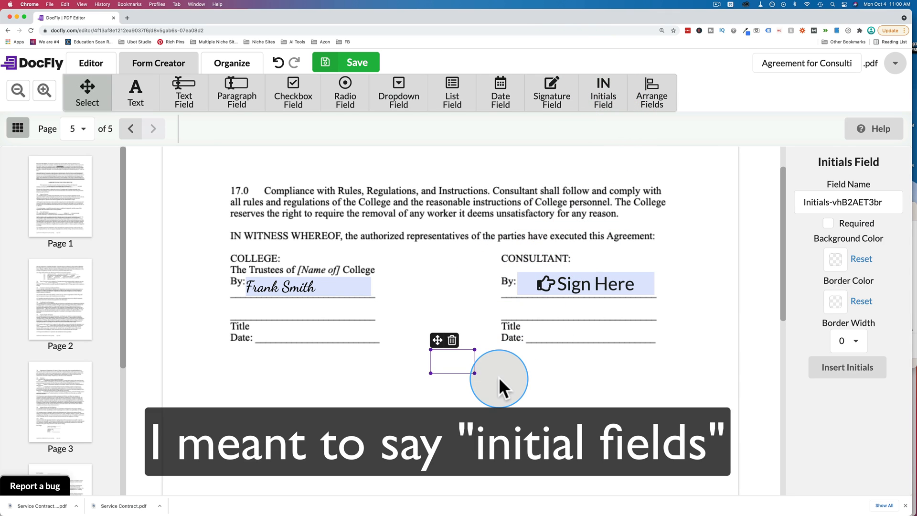
pyautogui.moveTo(531, 306)
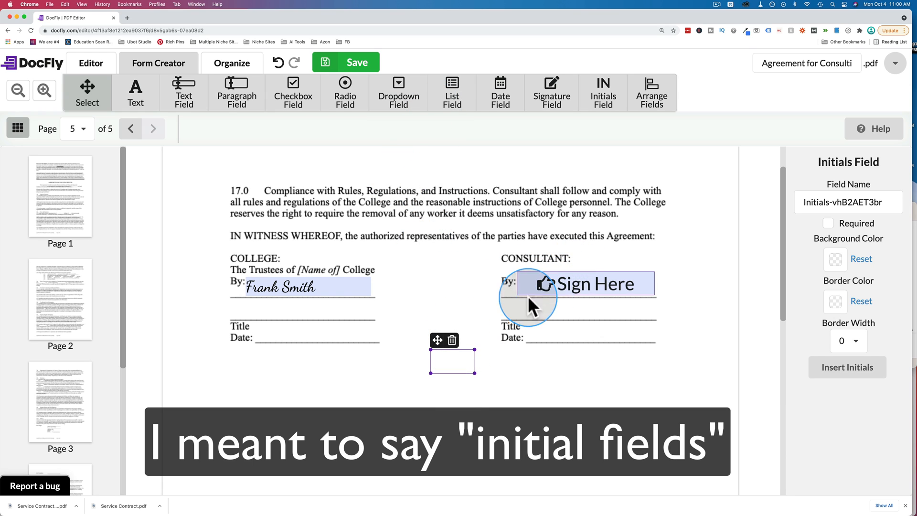
pyautogui.moveTo(429, 294)
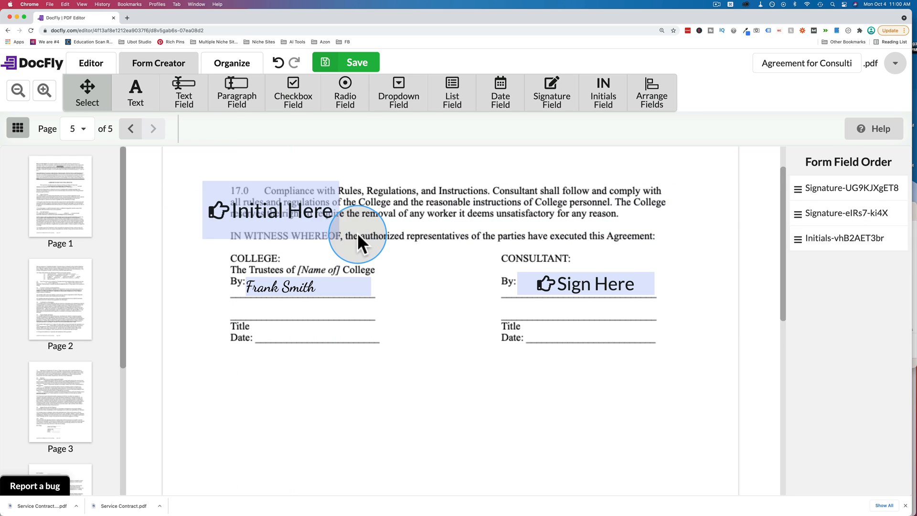
pyautogui.click(275, 210)
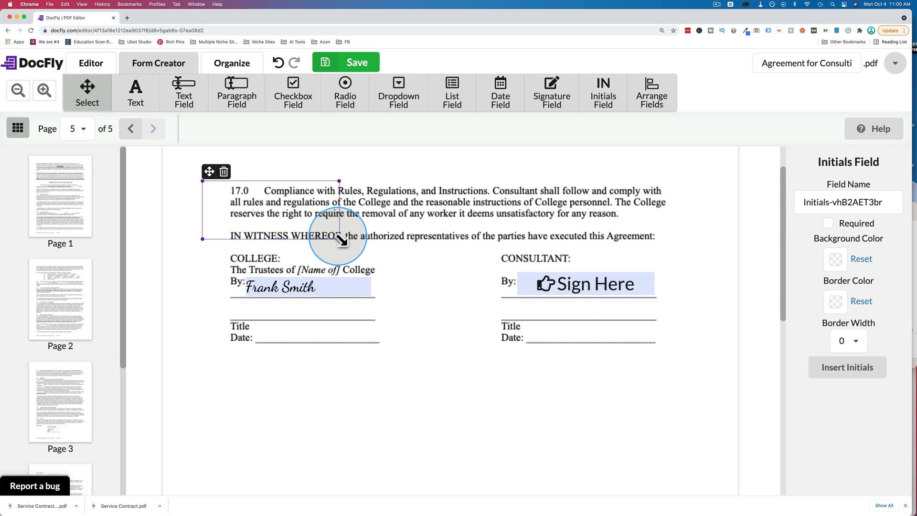
pyautogui.moveTo(338, 236); pyautogui.dragTo(227, 202)
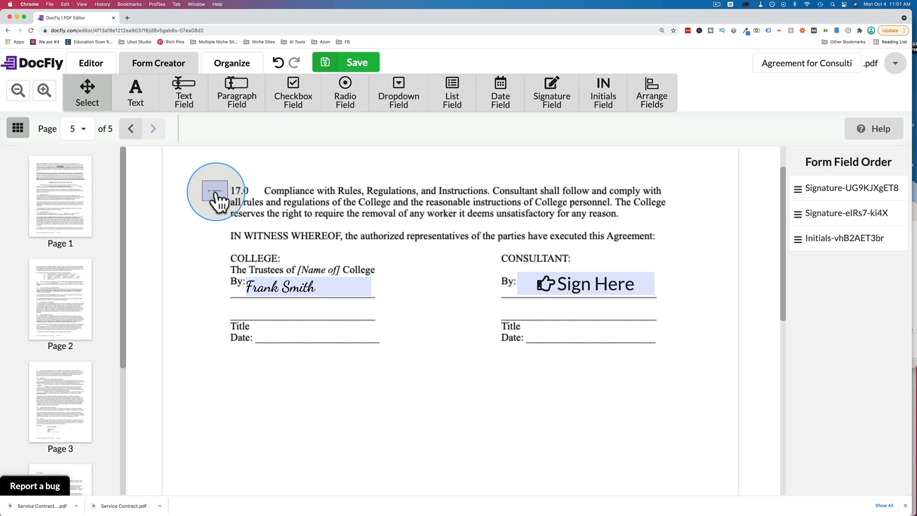
pyautogui.moveTo(364, 196)
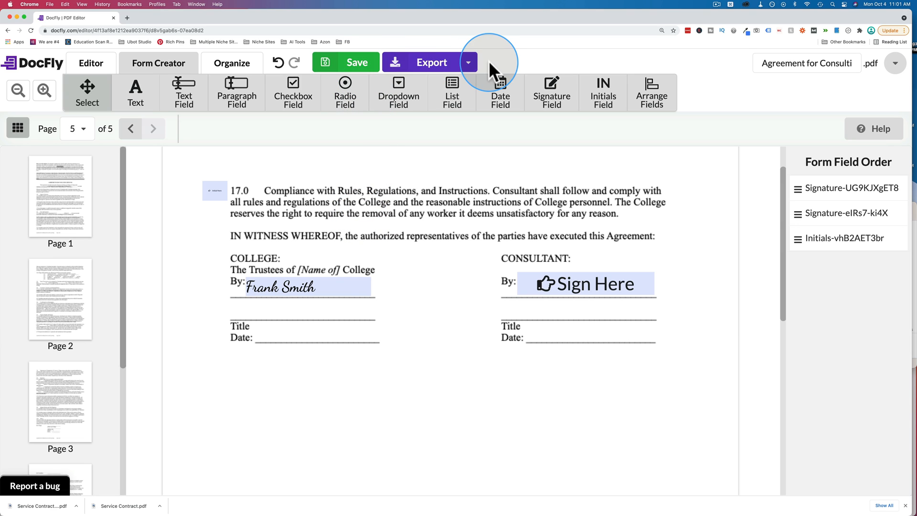
# - Export the agreement via Download and confirm Download File in the export credit dialog
pyautogui.click(431, 62)
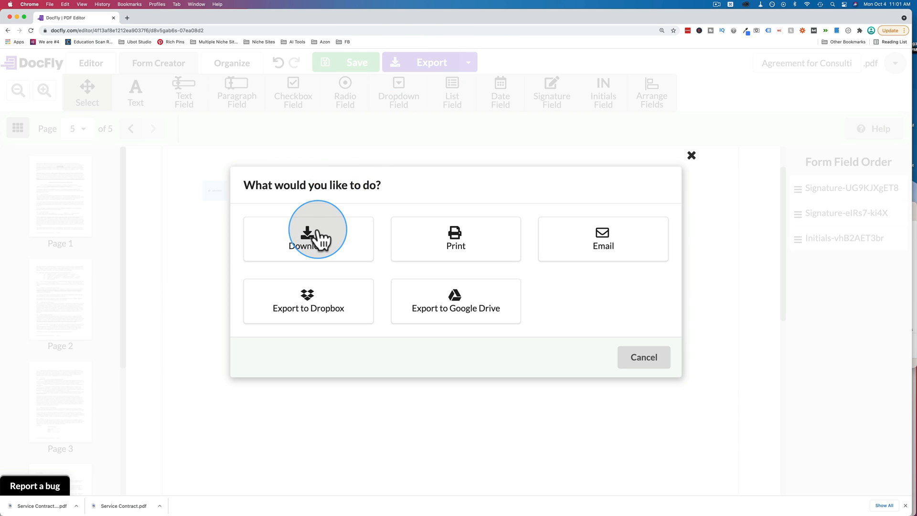
pyautogui.click(308, 238)
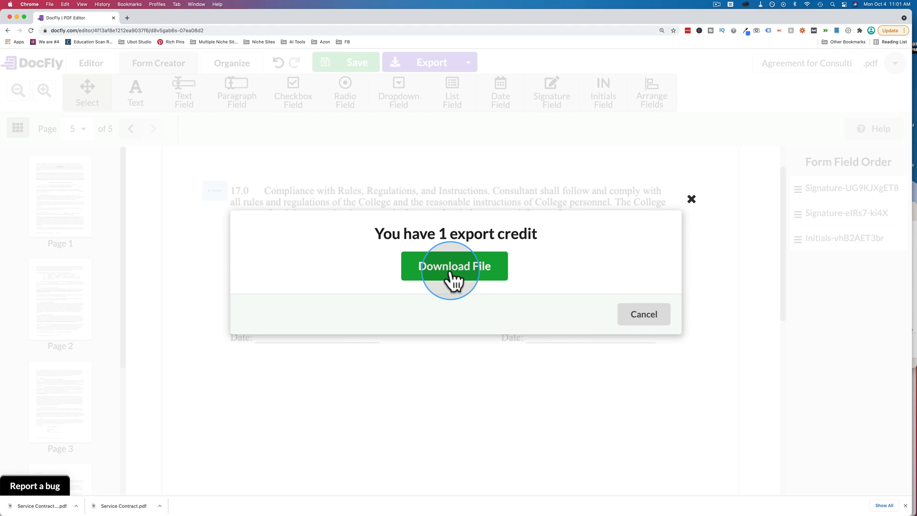
pyautogui.click(455, 265)
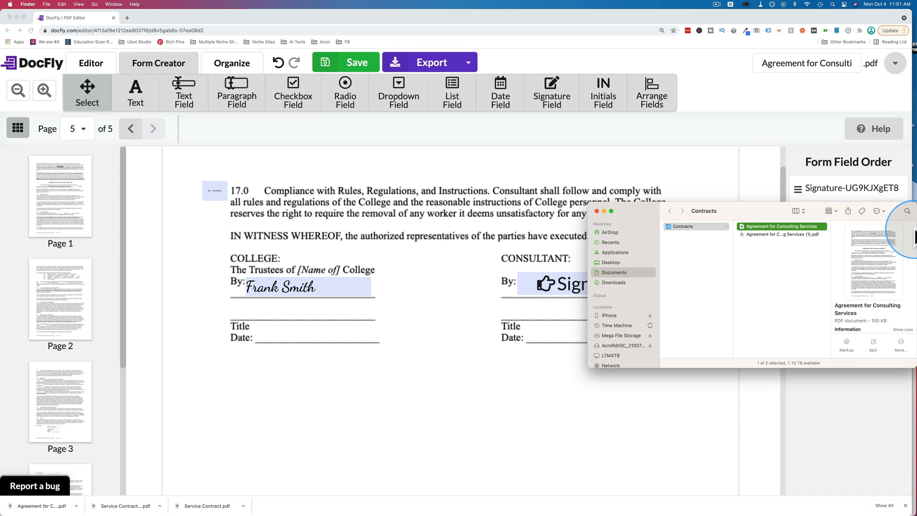
# - Open Agreement for Consulting Services (1).pdf from Finder in Preview and try the Consultant By: field
pyautogui.click(778, 235)
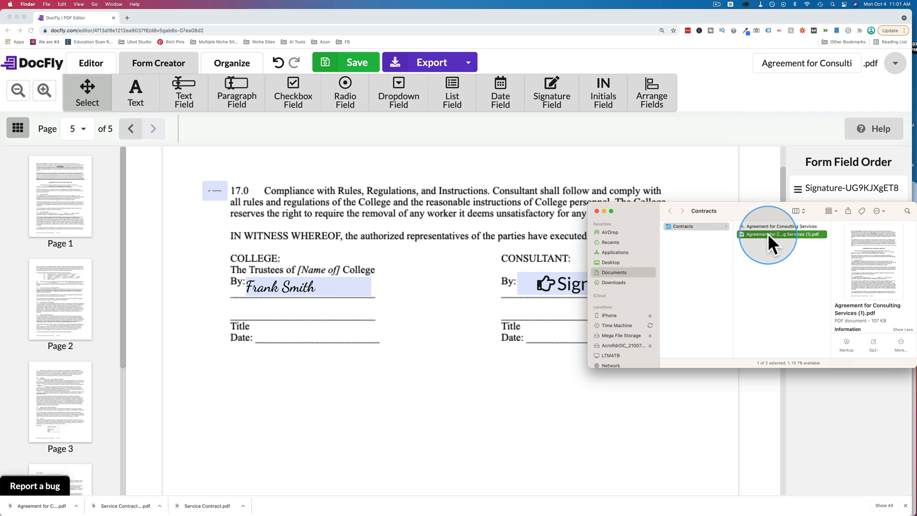
pyautogui.doubleClick(782, 235)
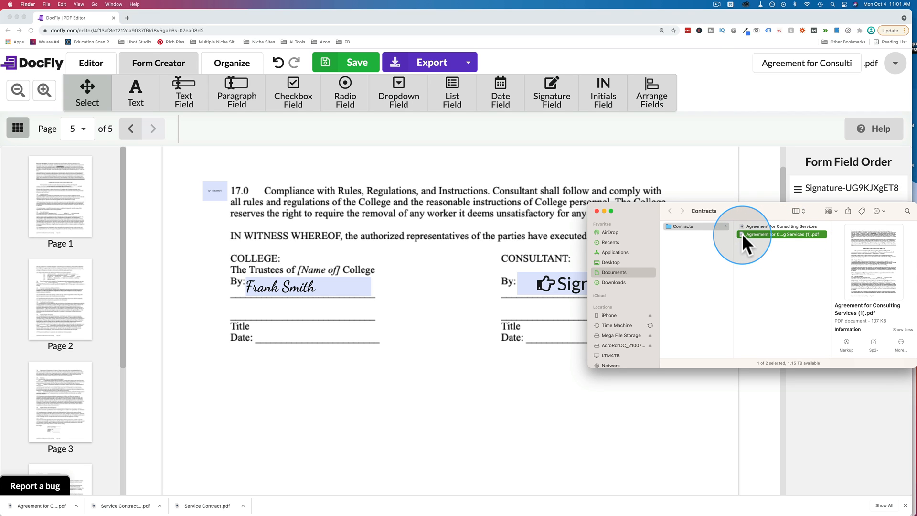
pyautogui.doubleClick(781, 234)
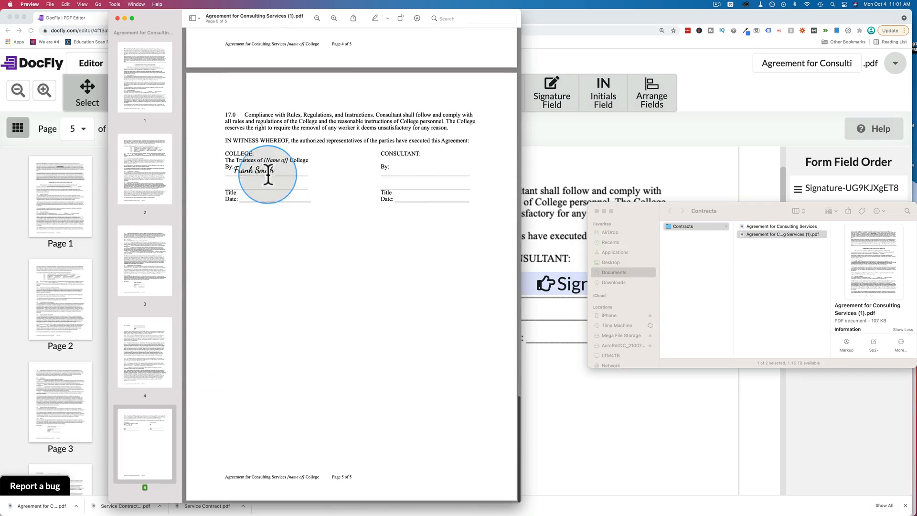
pyautogui.moveTo(403, 170)
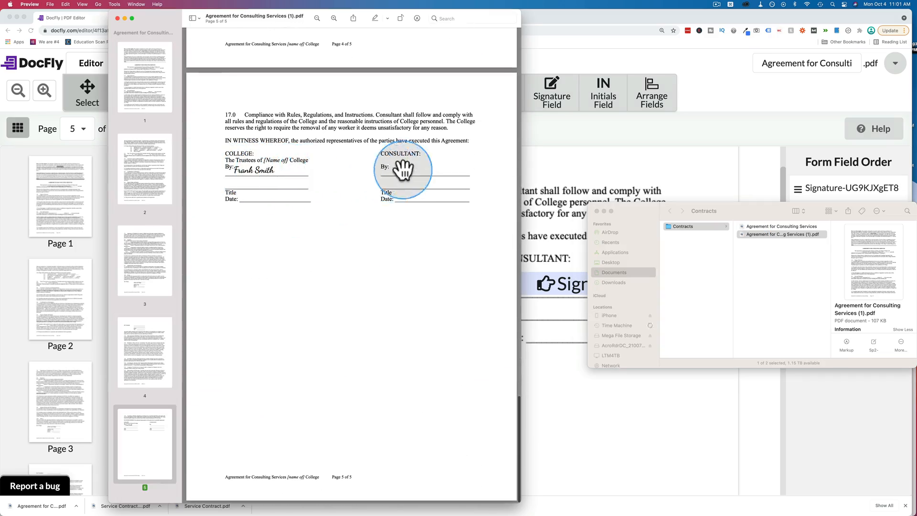
pyautogui.click(410, 168)
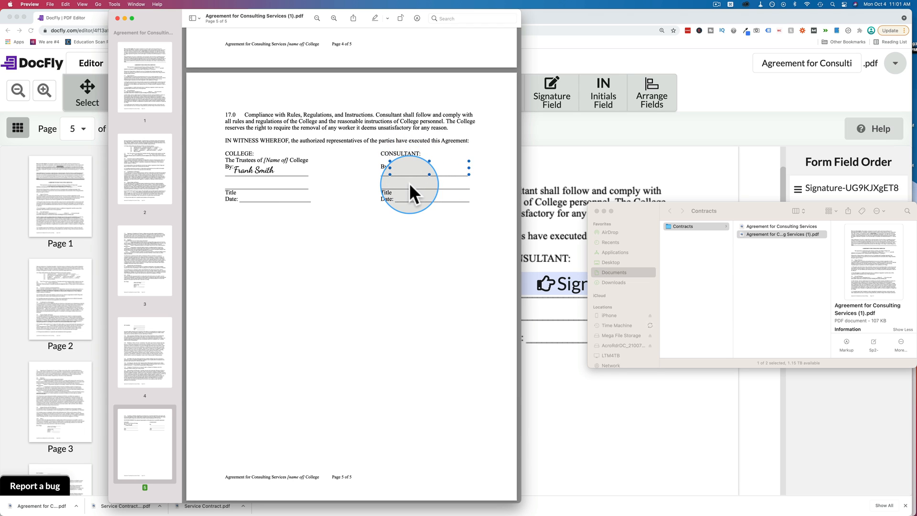
pyautogui.moveTo(262, 129)
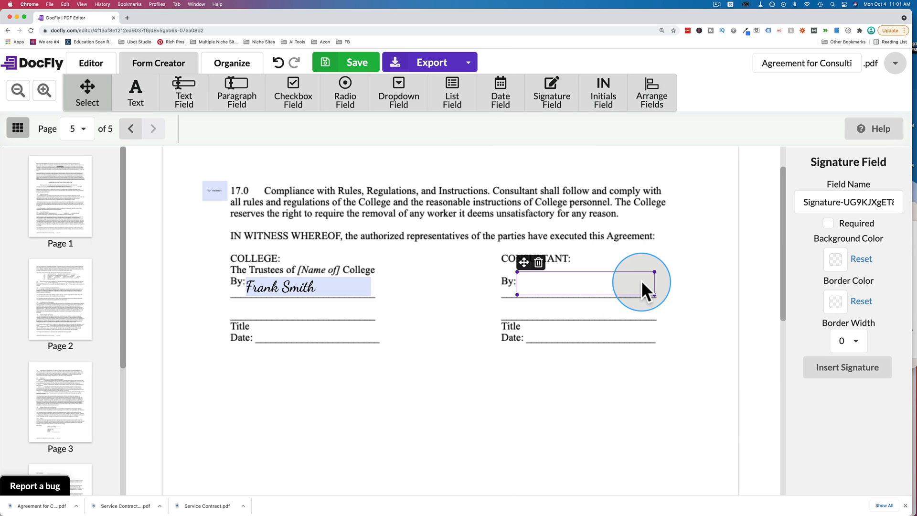
# - Select the consultant signature field and set its background color to light blue
pyautogui.click(834, 259)
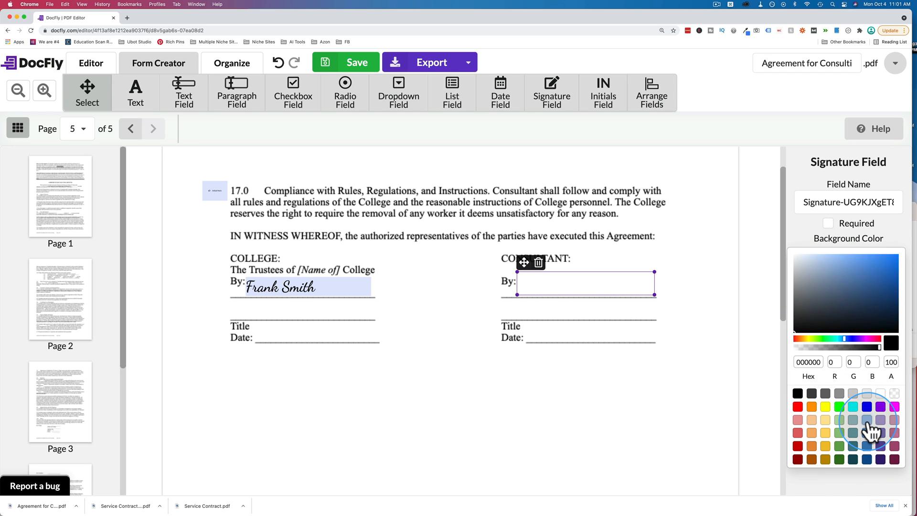
pyautogui.click(879, 421)
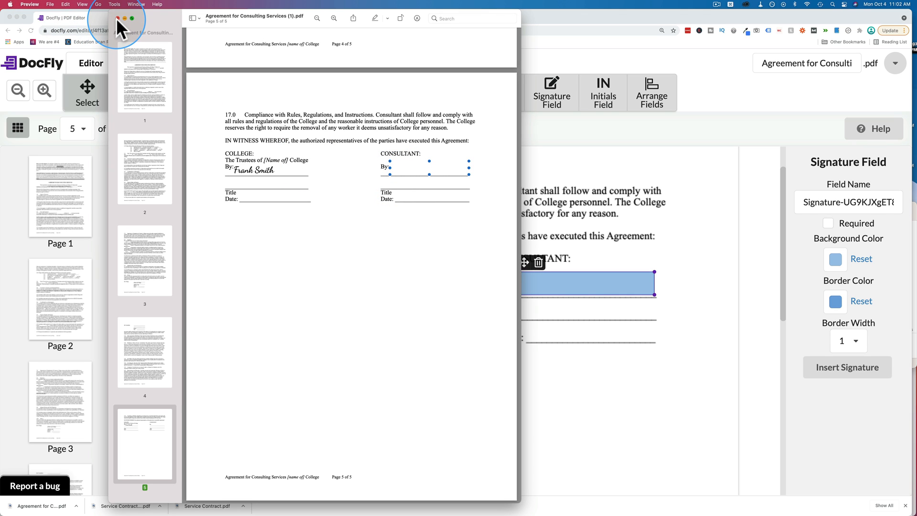
# - Close Preview and scroll page 5 in Acrobat Reader to the IN WITNESS WHEREOF signature block
pyautogui.click(121, 18)
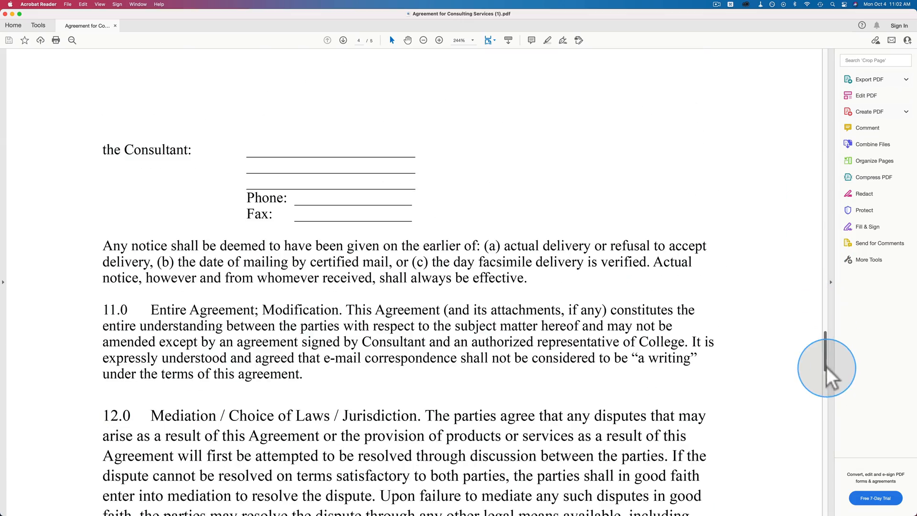
pyautogui.scroll(-3)
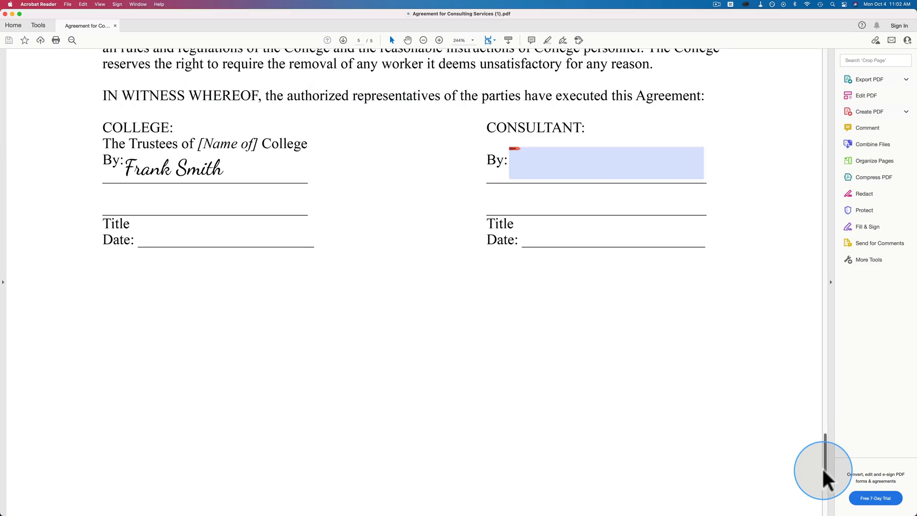
pyautogui.scroll(-3)
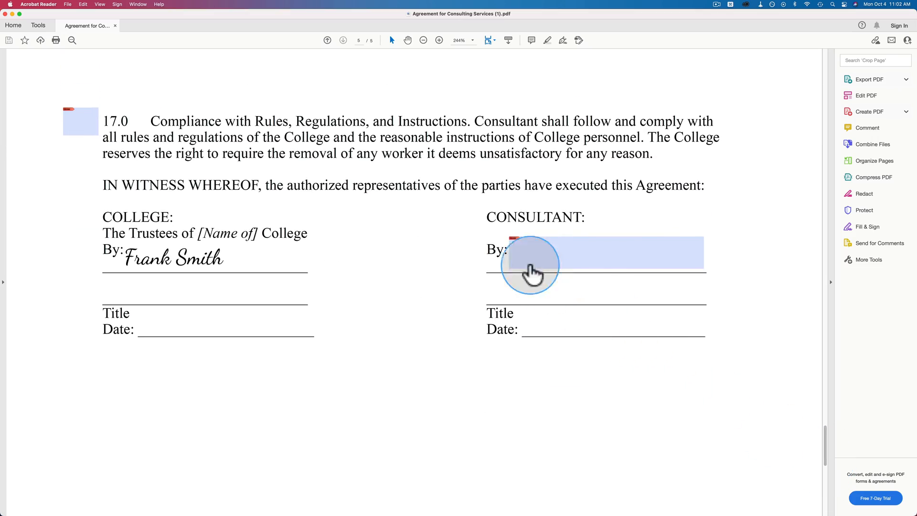
pyautogui.moveTo(490, 246)
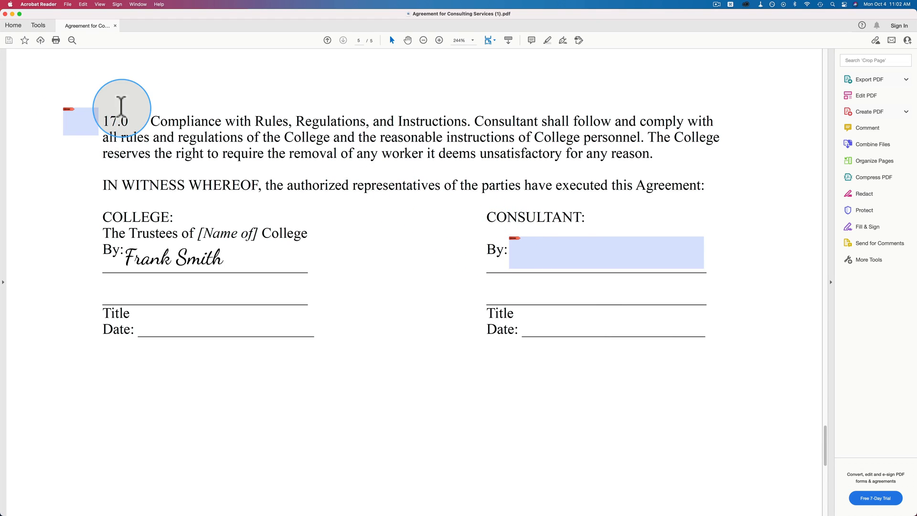
# - From the Consultant signature field, choose Configure Digital ID and create a new digital ID
pyautogui.click(606, 252)
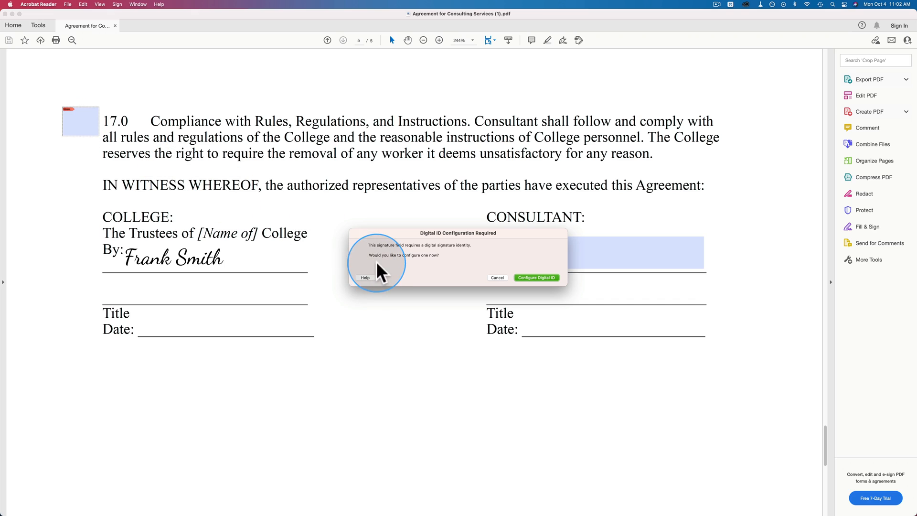
pyautogui.moveTo(536, 277)
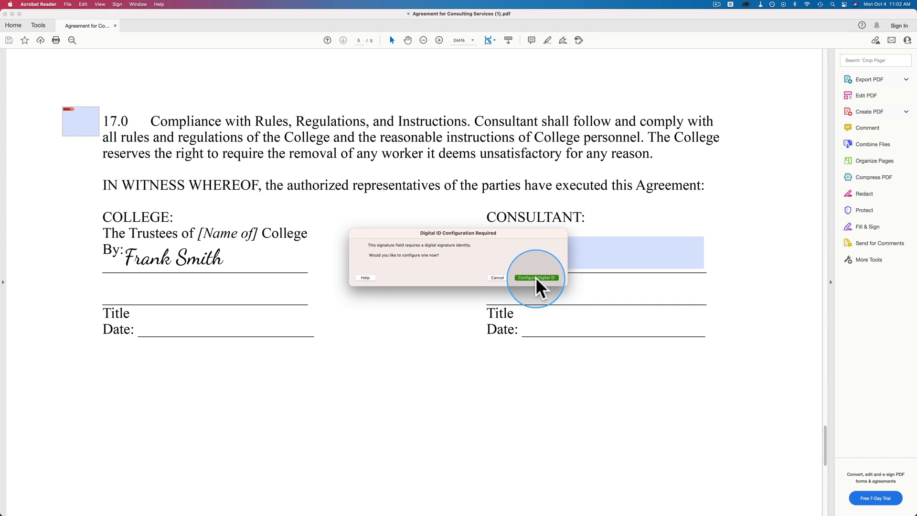
pyautogui.click(537, 277)
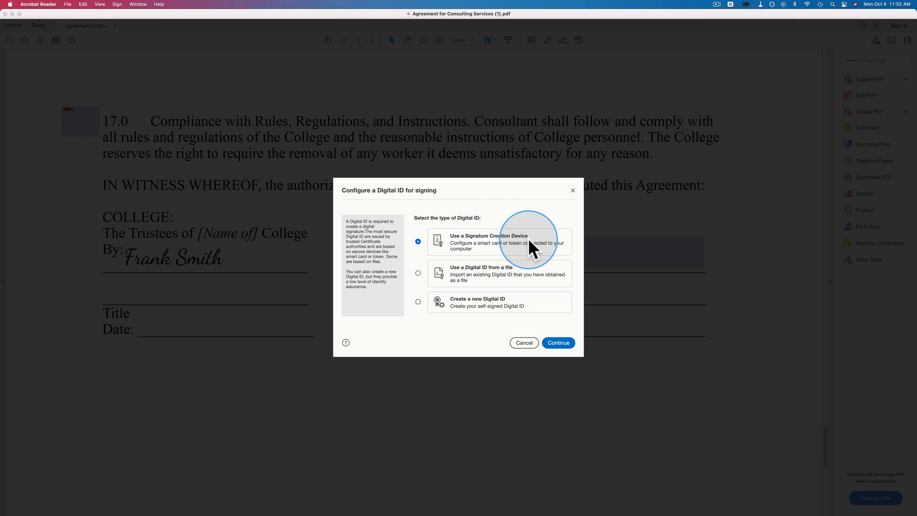
pyautogui.moveTo(500, 283)
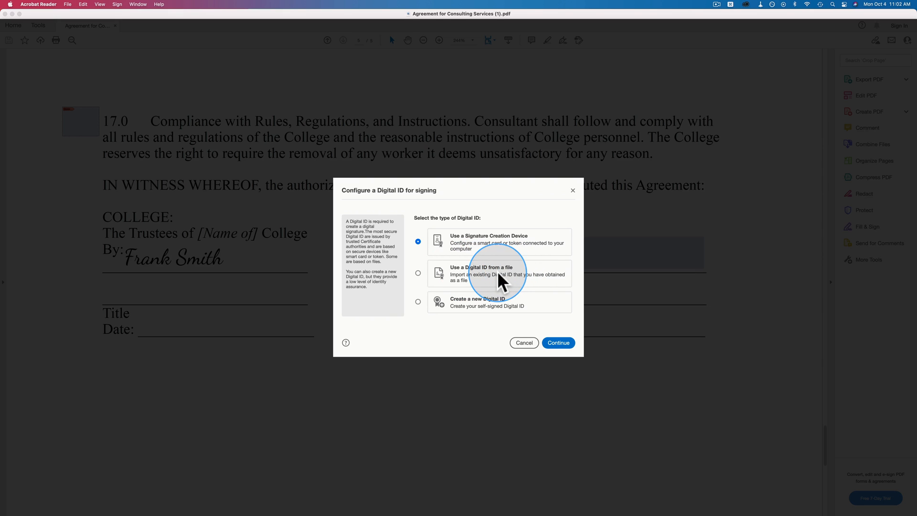
pyautogui.click(419, 301)
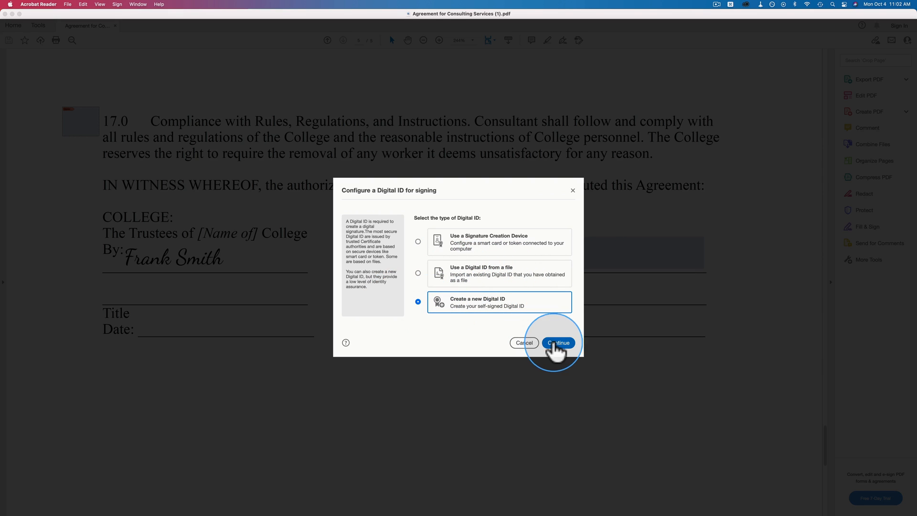
pyautogui.click(557, 342)
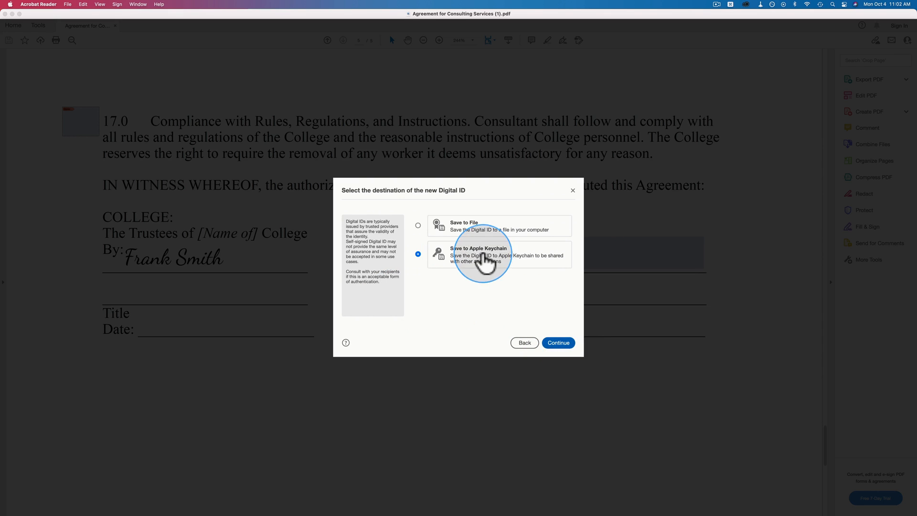
# - Store the new digital ID in a file and move through the identity form toward the Country/Region setting
pyautogui.click(418, 225)
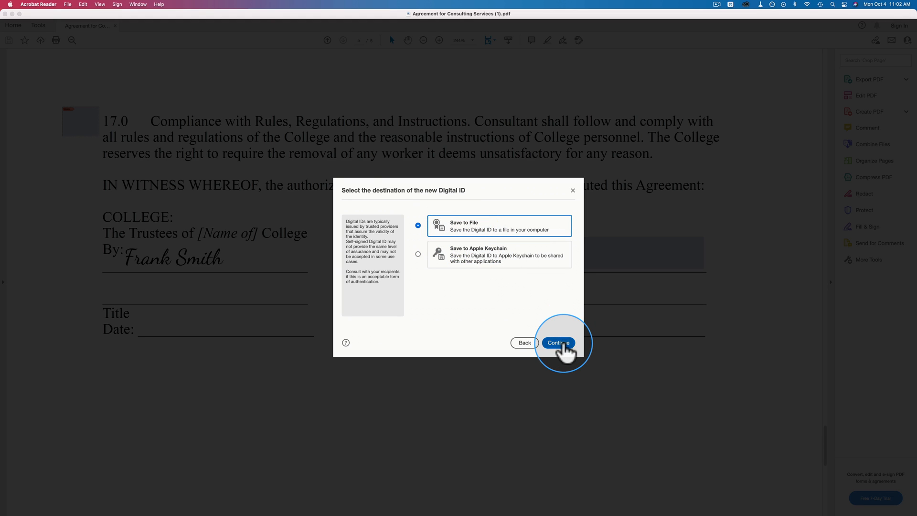
pyautogui.click(557, 342)
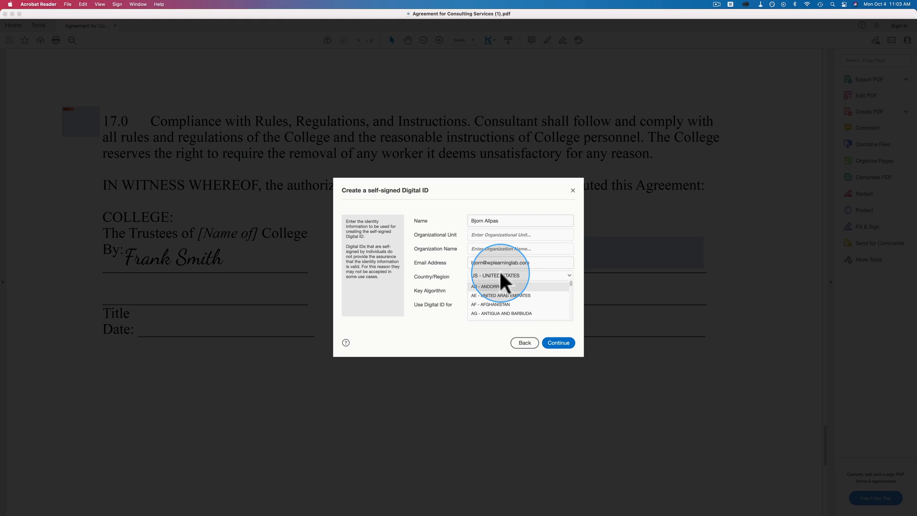
pyautogui.scroll(-3)
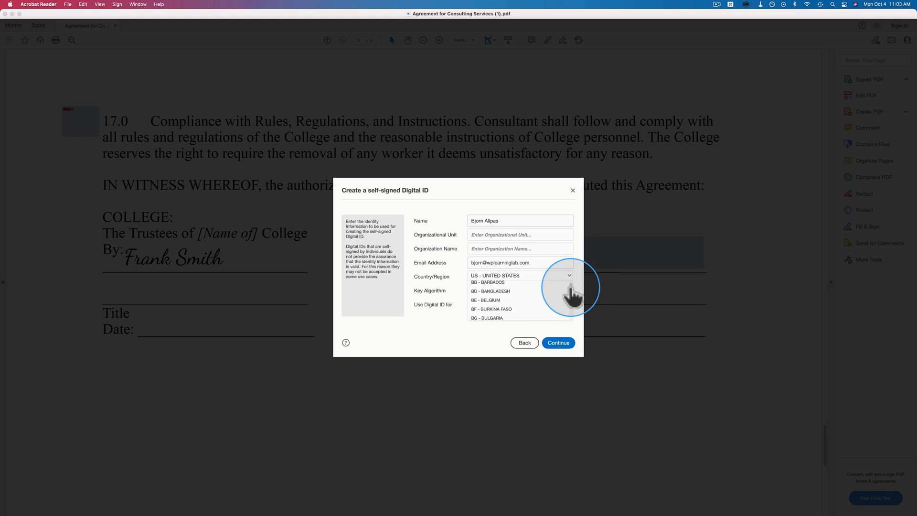
pyautogui.scroll(-3)
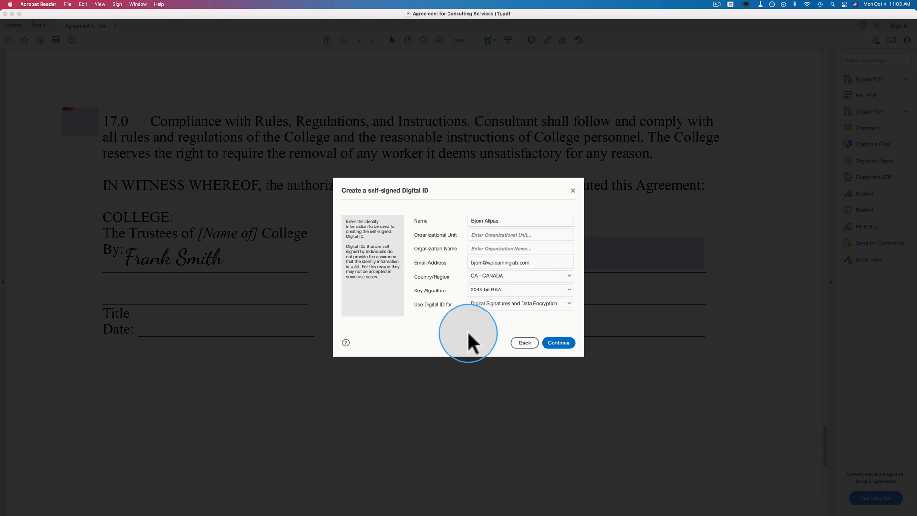
# - Advance to the password step, step back, and cancel the Configure a Digital ID wizard
pyautogui.click(557, 342)
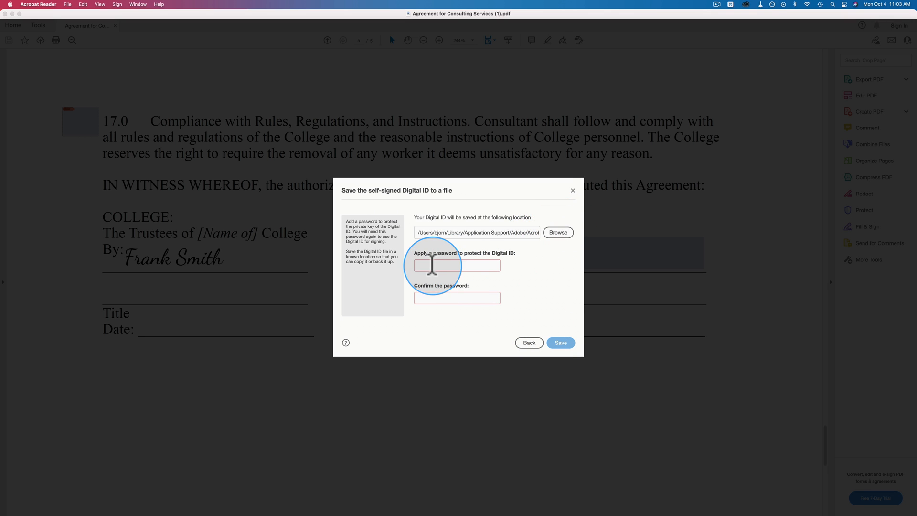
pyautogui.moveTo(427, 269)
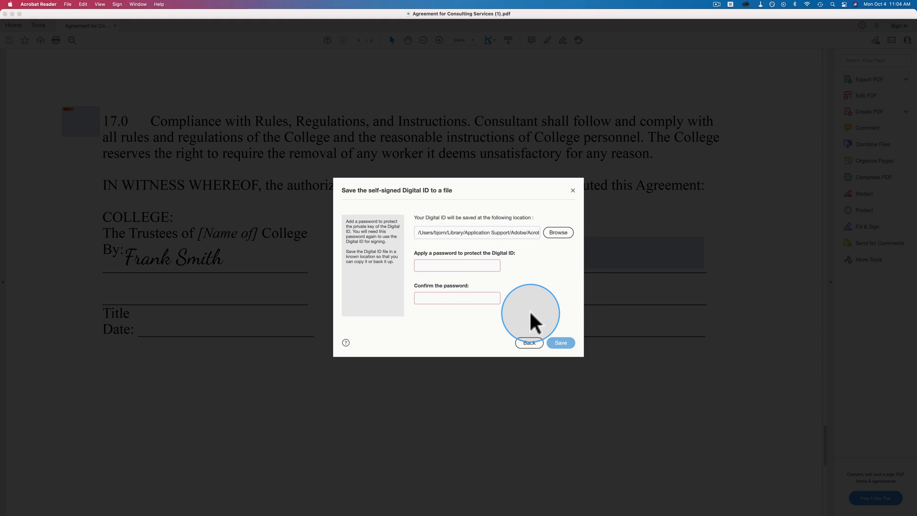
pyautogui.moveTo(504, 330)
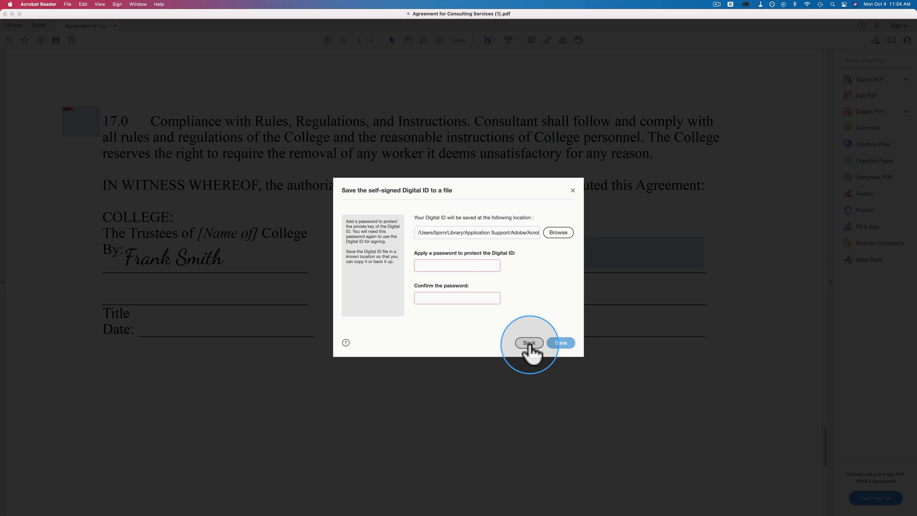
pyautogui.click(528, 343)
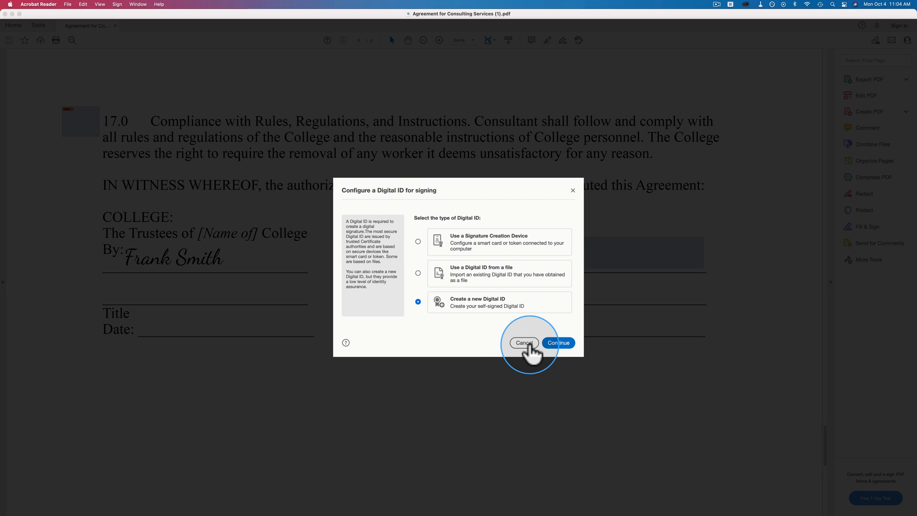
pyautogui.click(523, 343)
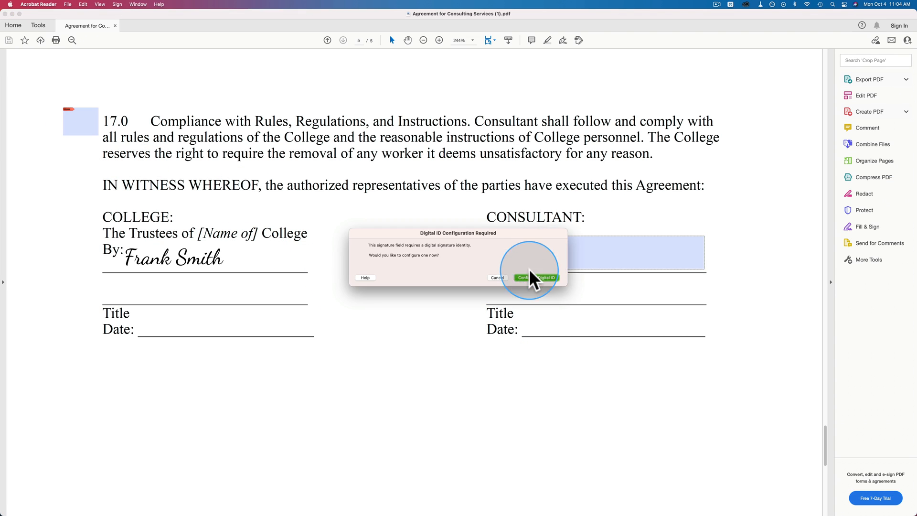
# - Cancel the Digital ID Configuration Required prompt so the consultant signature stays unsigned
pyautogui.click(497, 277)
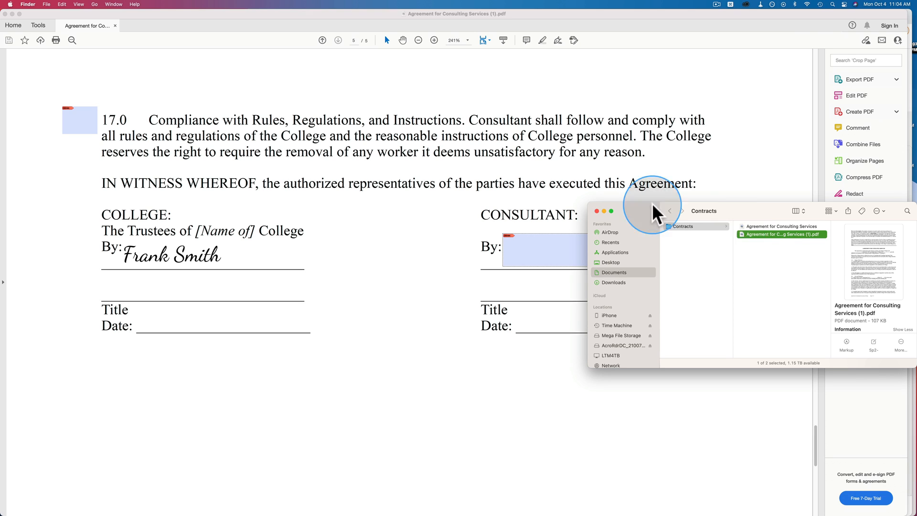
pyautogui.moveTo(345, 91)
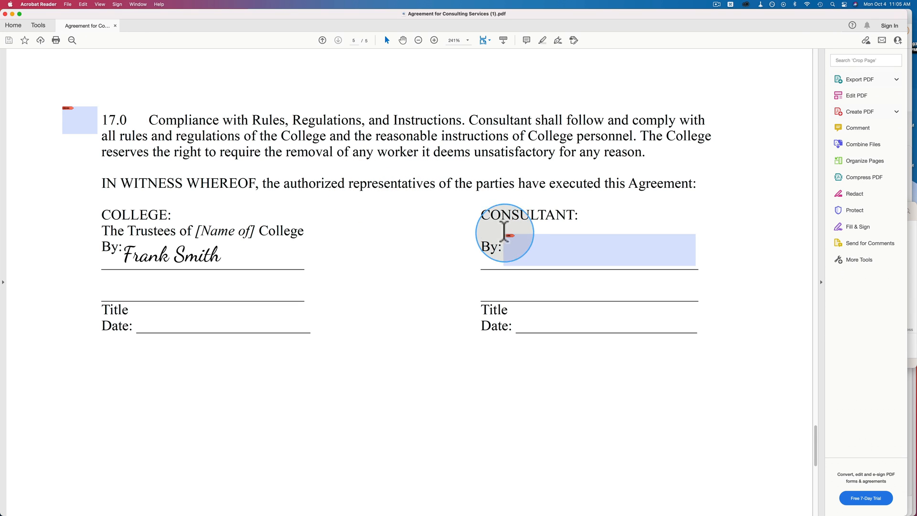
pyautogui.moveTo(40, 40)
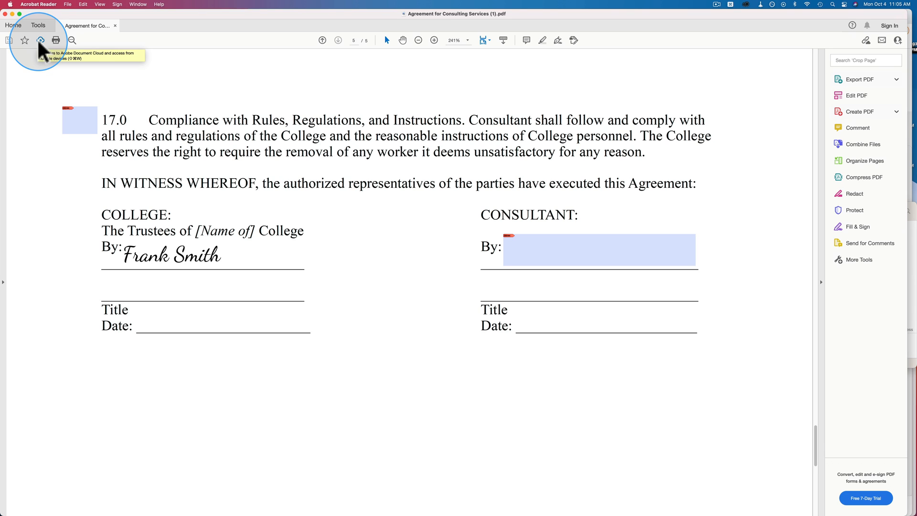
pyautogui.click(415, 183)
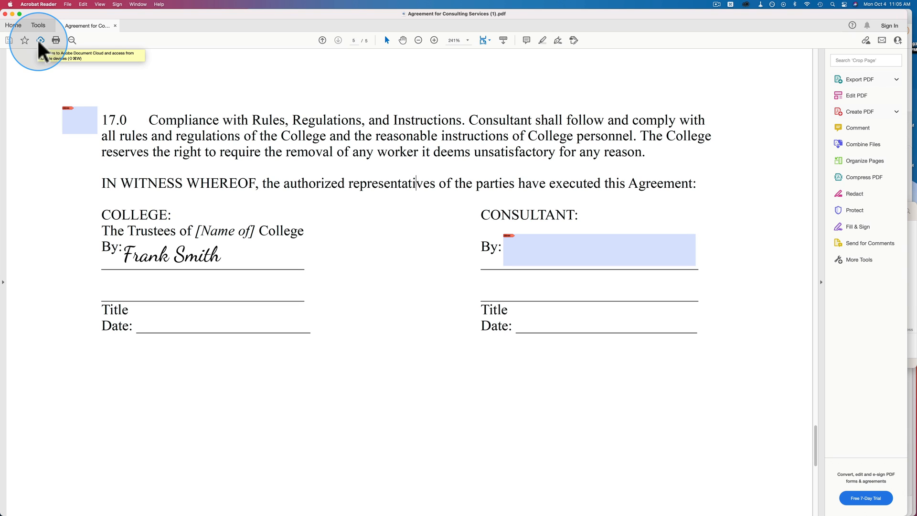
pyautogui.moveTo(657, 140)
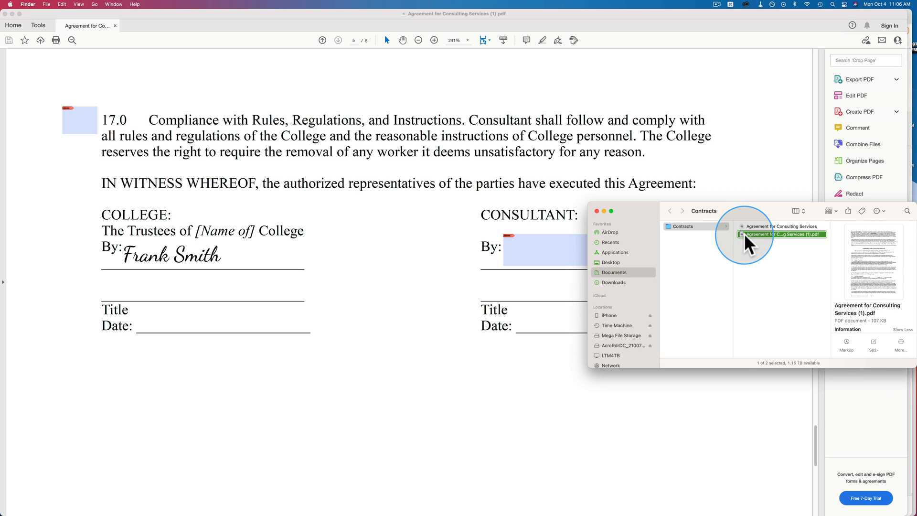
# - Open 'Agreement for Consulting Services (1).pdf' with Adobe Acrobat Reader DC from its context menu
pyautogui.rightClick(784, 234)
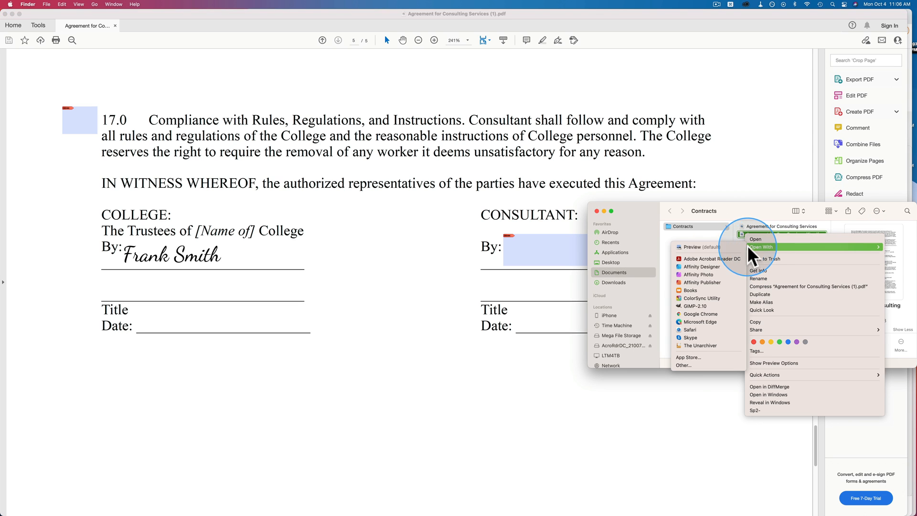
pyautogui.moveTo(710, 259)
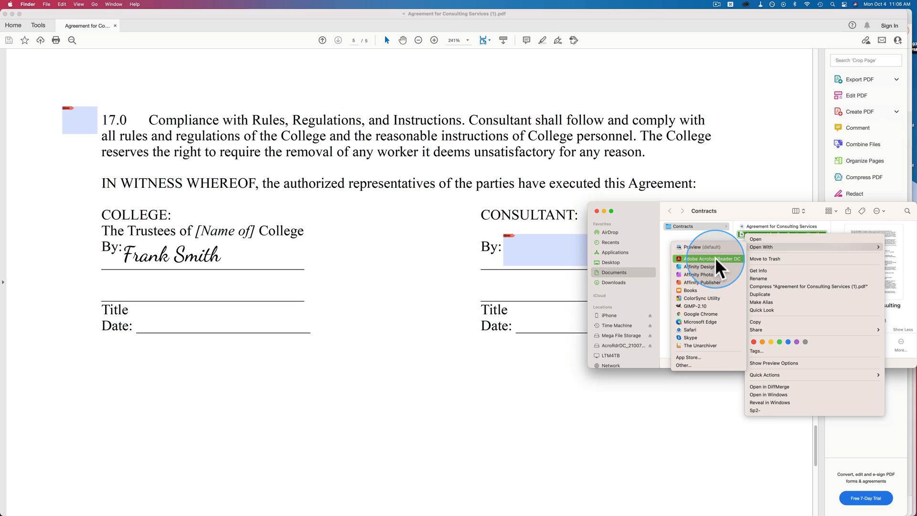
pyautogui.click(743, 187)
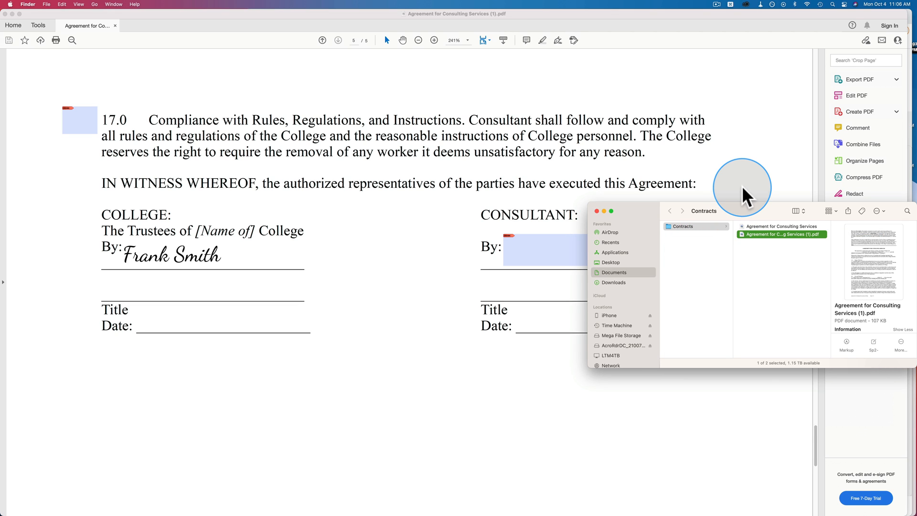